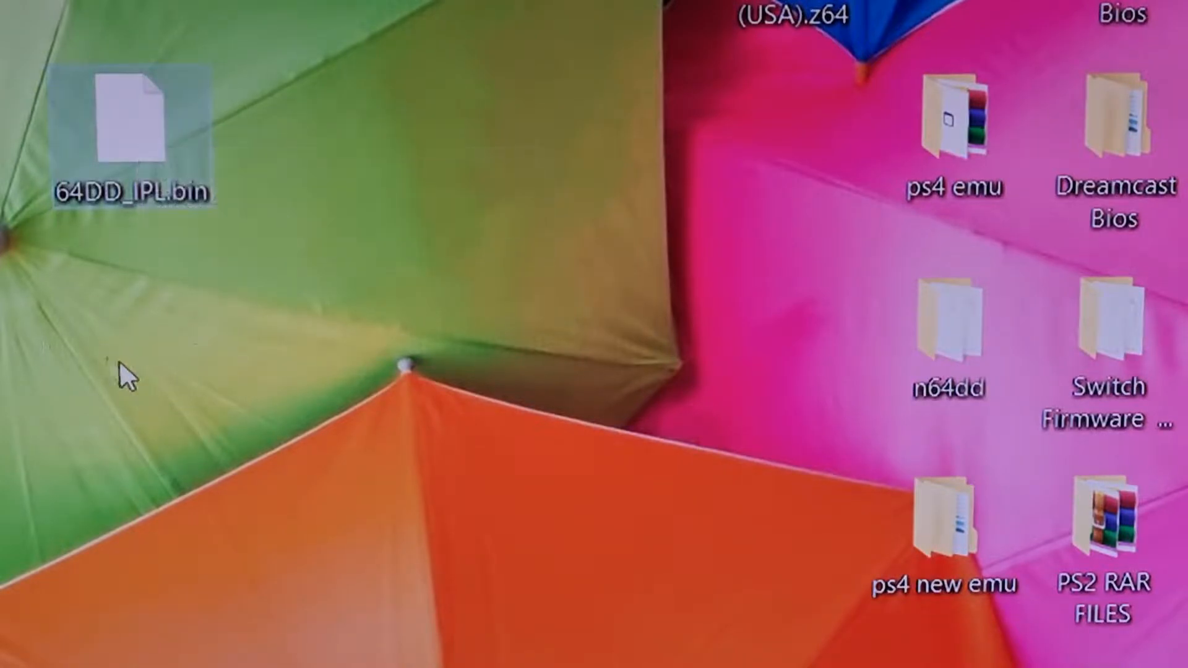
{"action": "mouse_move", "coordinate": [114, 57]}
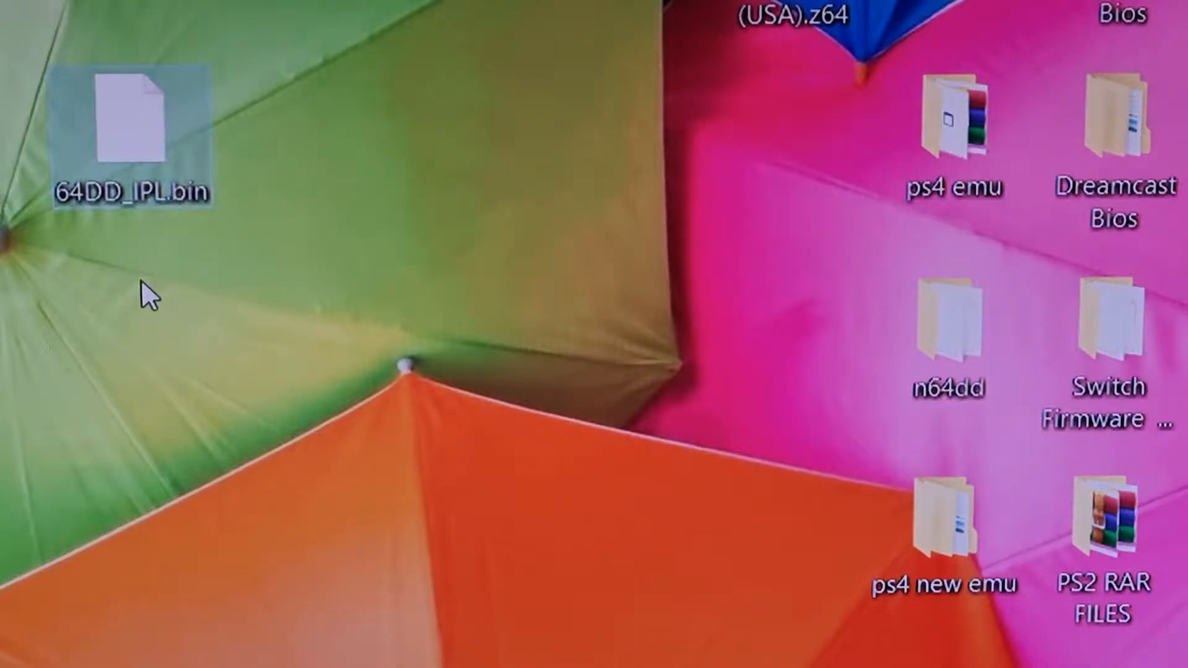
{"action": "mouse_move", "coordinate": [133, 250]}
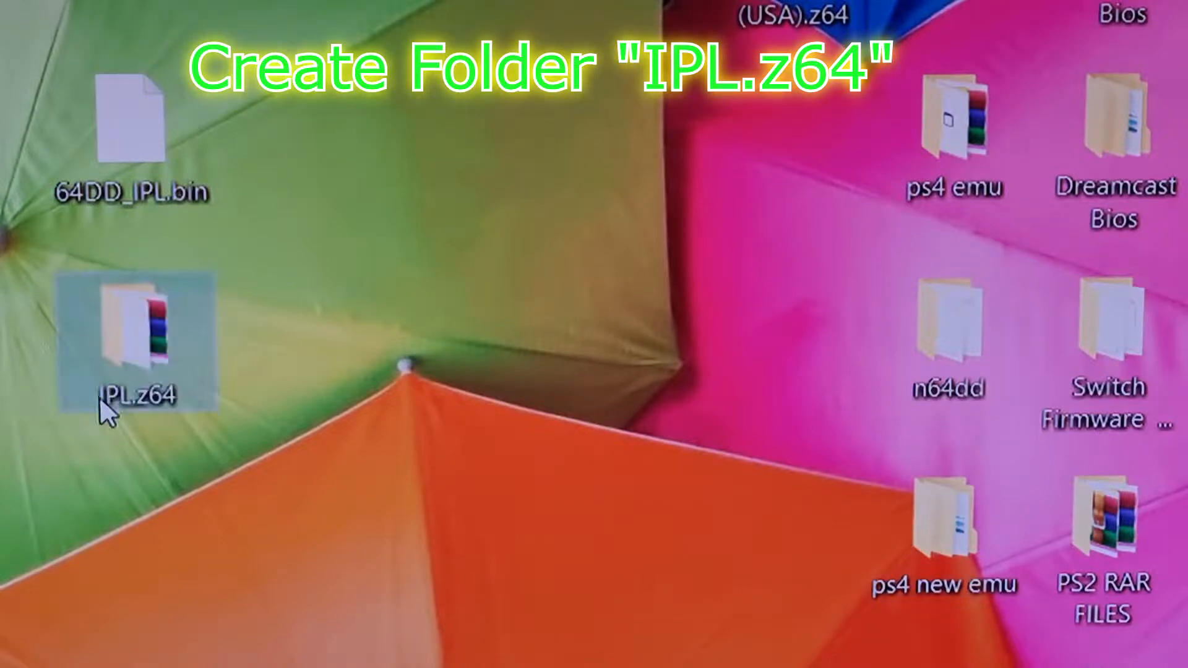
{"action": "mouse_move", "coordinate": [155, 500]}
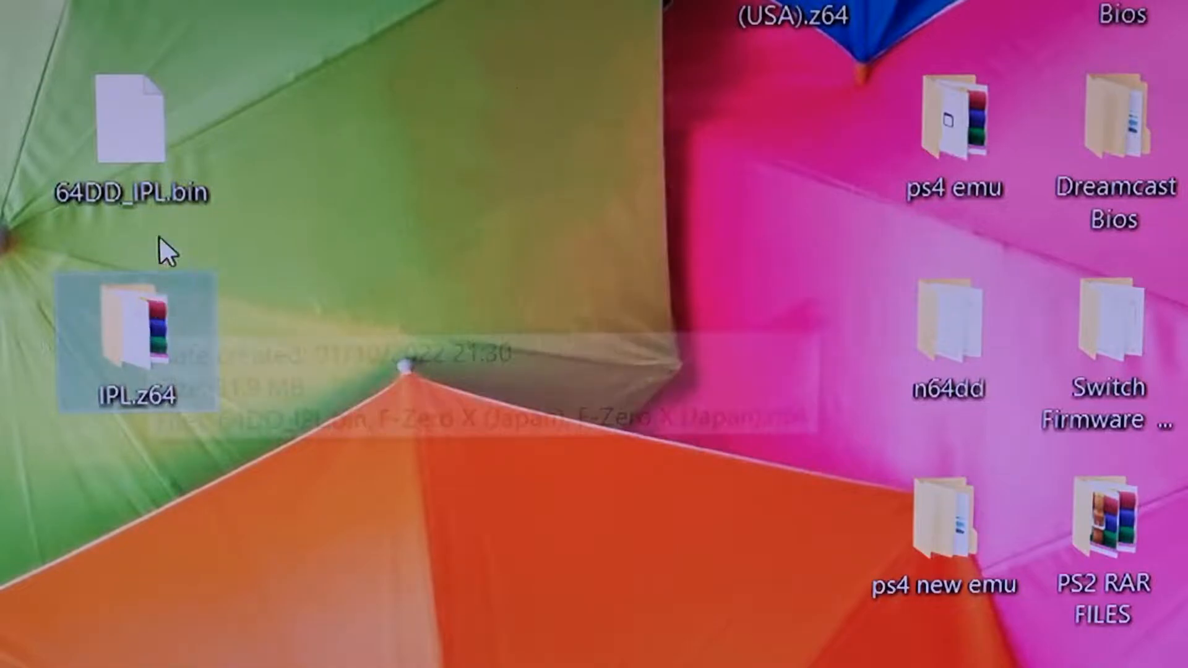
- Drop 64DD_IPL.bin into the IPL.z64 folder, replacing the existing copy inside it
{"action": "left_click_drag", "start_coordinate": [133, 125], "coordinate": [132, 341]}
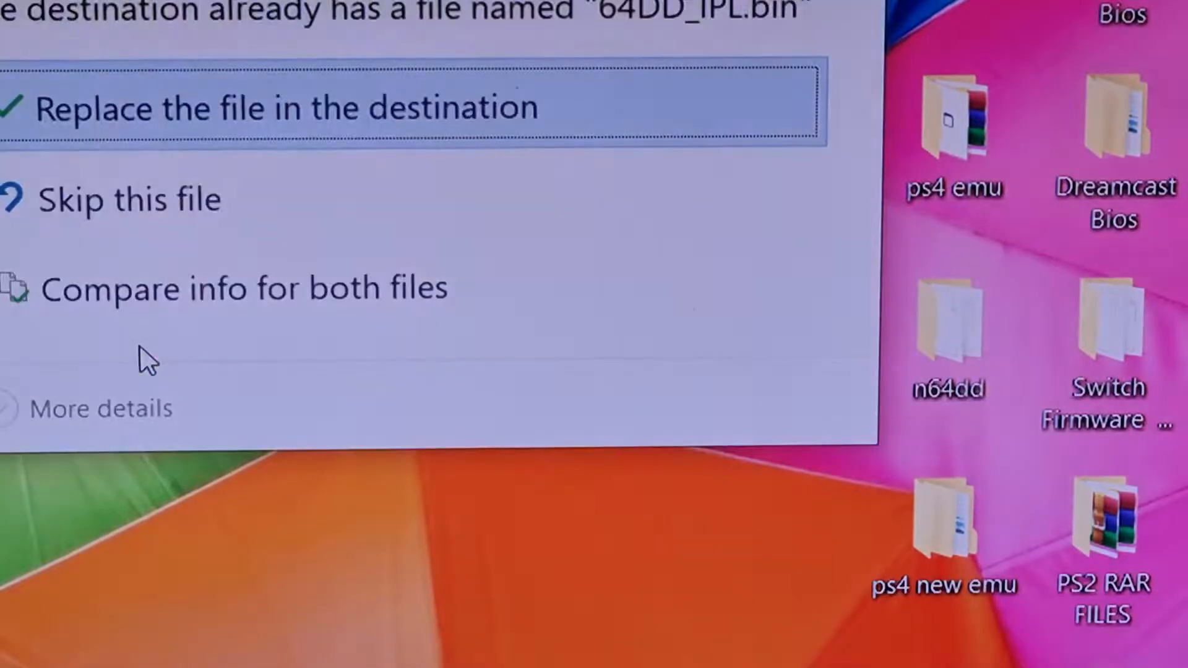
{"action": "mouse_move", "coordinate": [318, 121]}
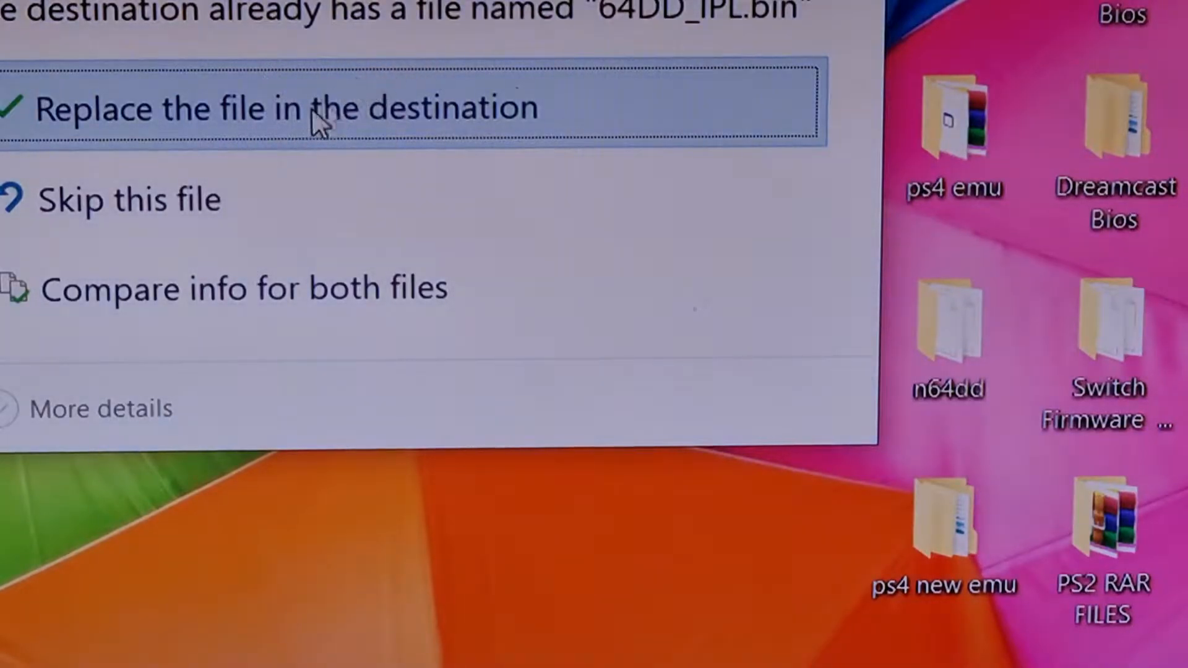
{"action": "left_click", "coordinate": [303, 109]}
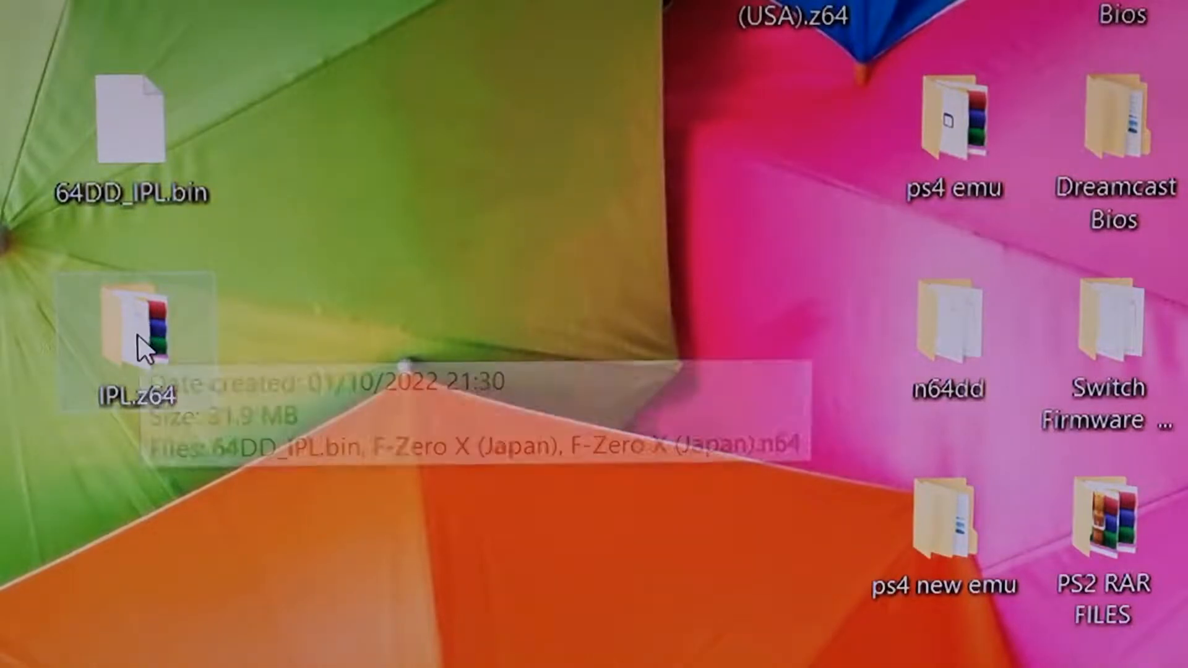
{"action": "mouse_move", "coordinate": [140, 261]}
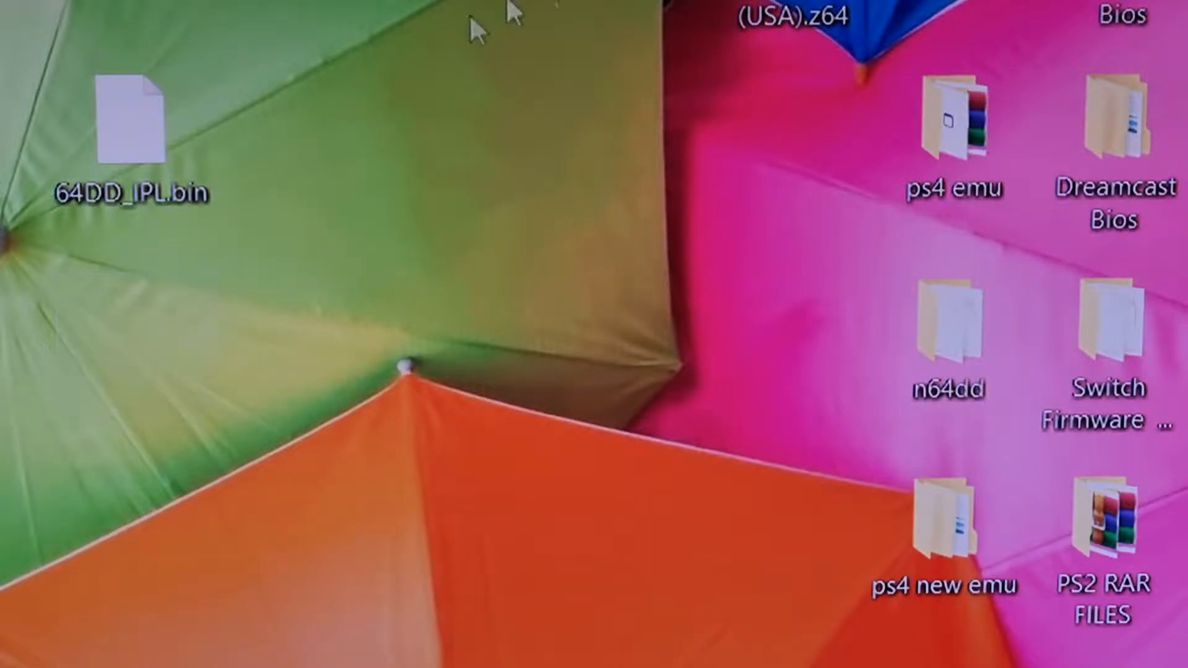
- Arrange F-Zero X (USA).z64 on the desktop beside the Expansion Kit .ndd file
{"action": "left_click", "coordinate": [132, 125]}
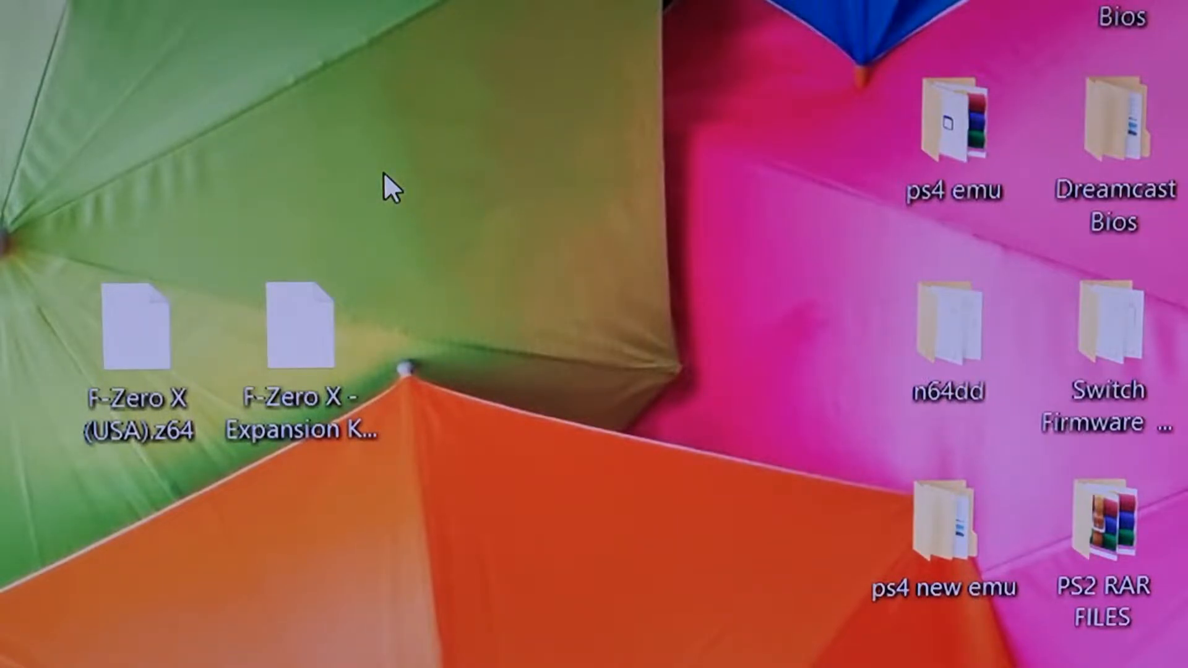
{"action": "mouse_move", "coordinate": [379, 216]}
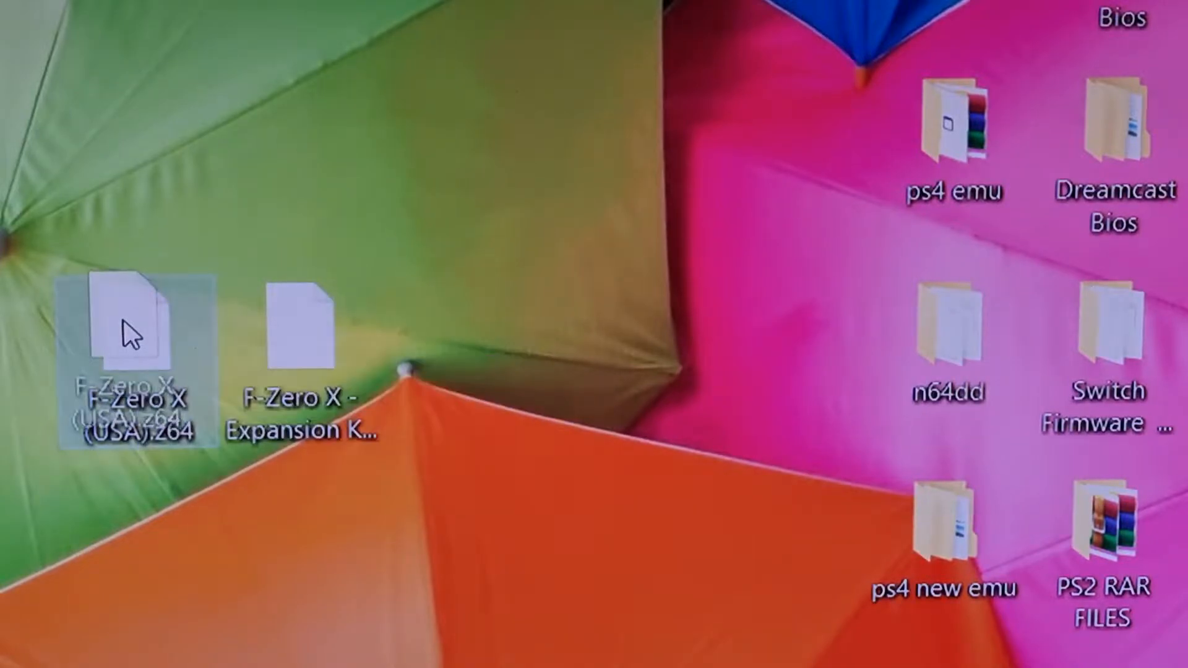
{"action": "left_click_drag", "start_coordinate": [122, 326], "coordinate": [45, 303]}
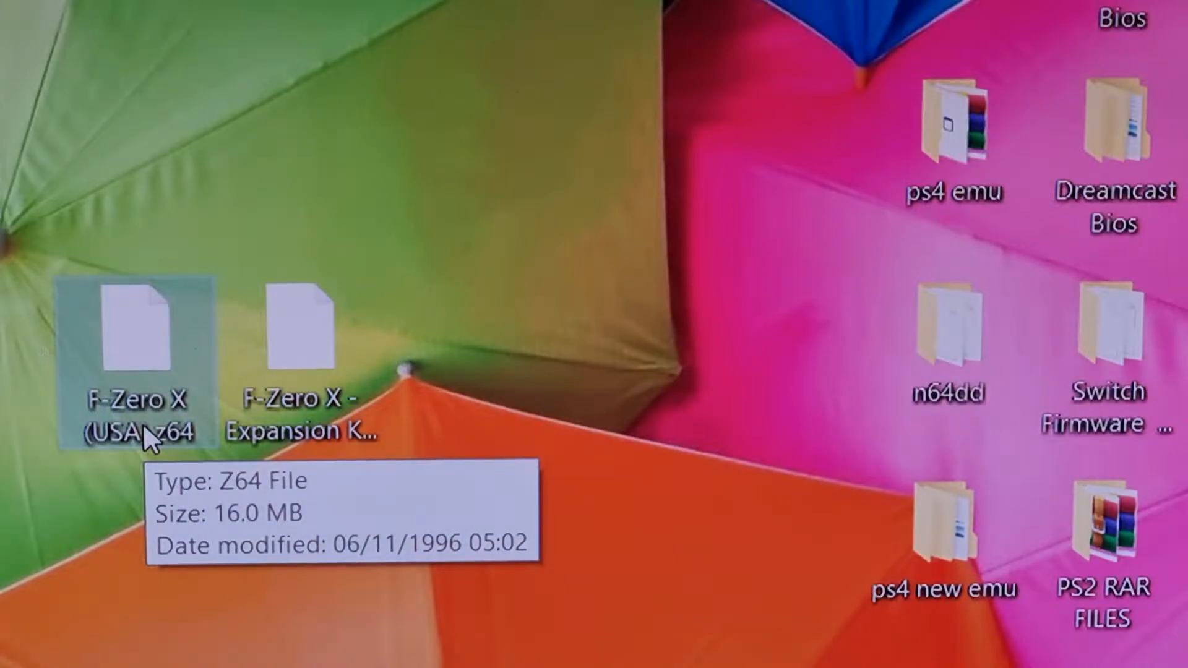
{"action": "mouse_move", "coordinate": [46, 424]}
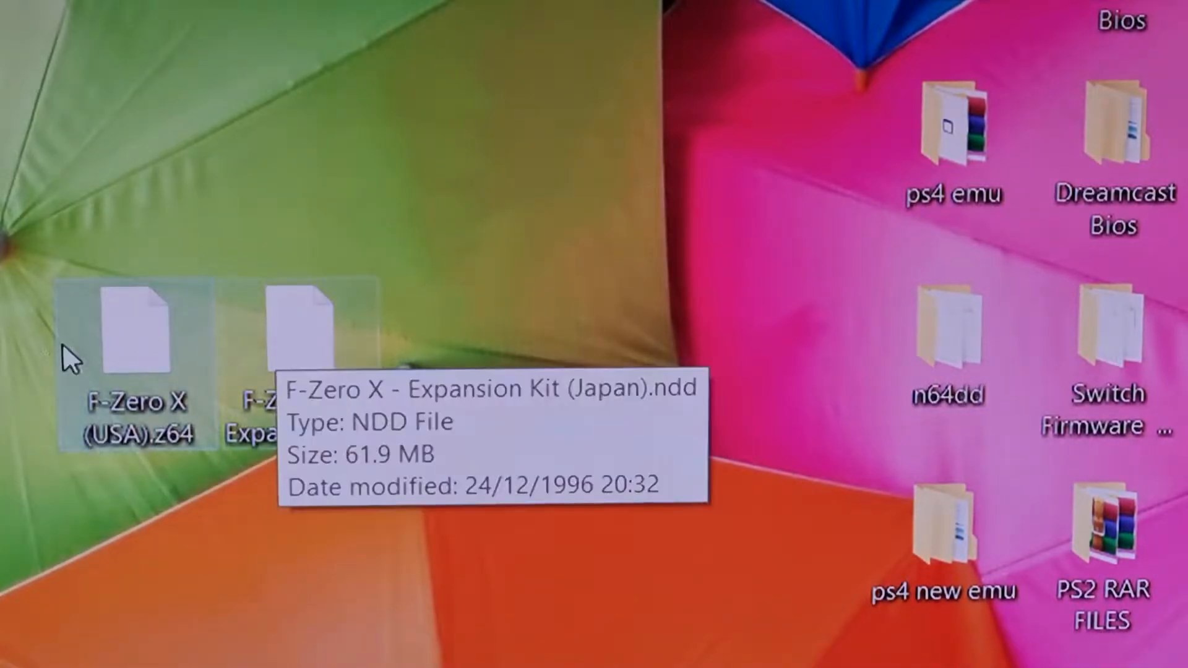
{"action": "mouse_move", "coordinate": [176, 560]}
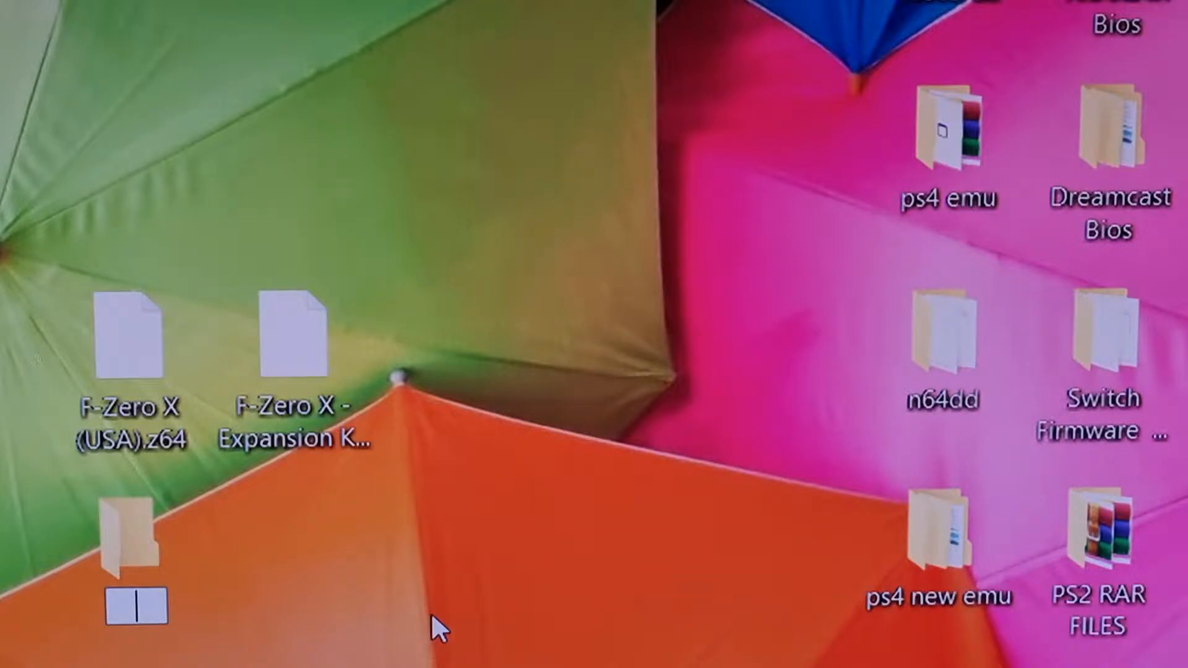
- Name the new desktop folder F-Zero X.ndd
{"action": "type", "text": "F"}
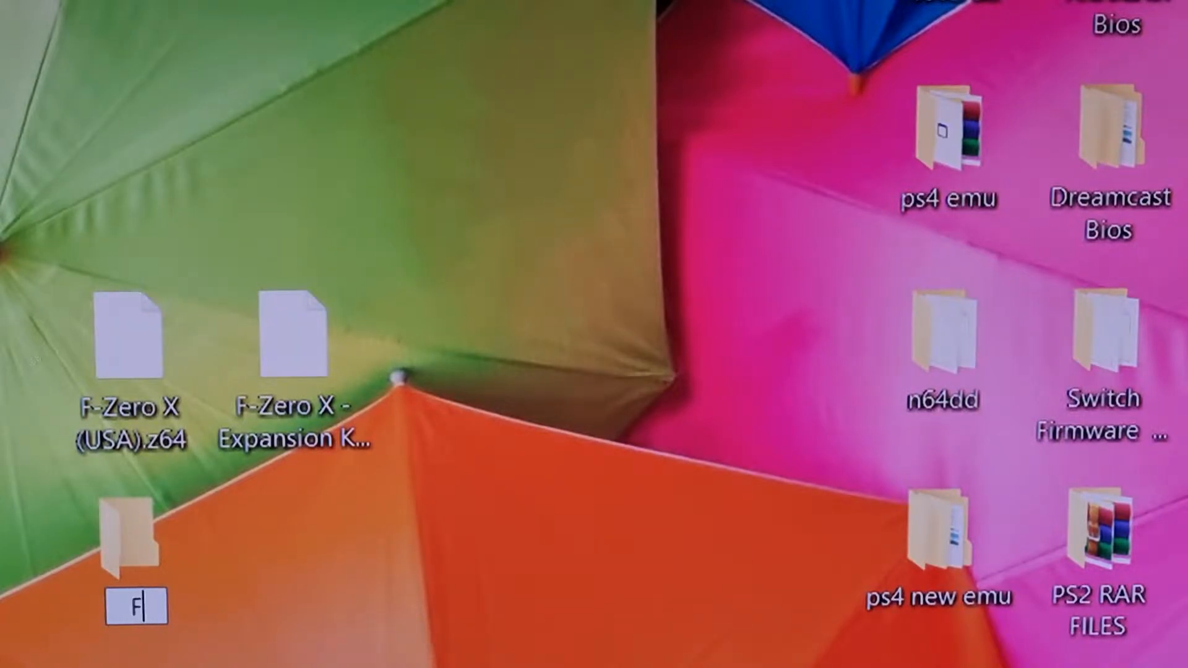
{"action": "type", "text": "-Zero X"}
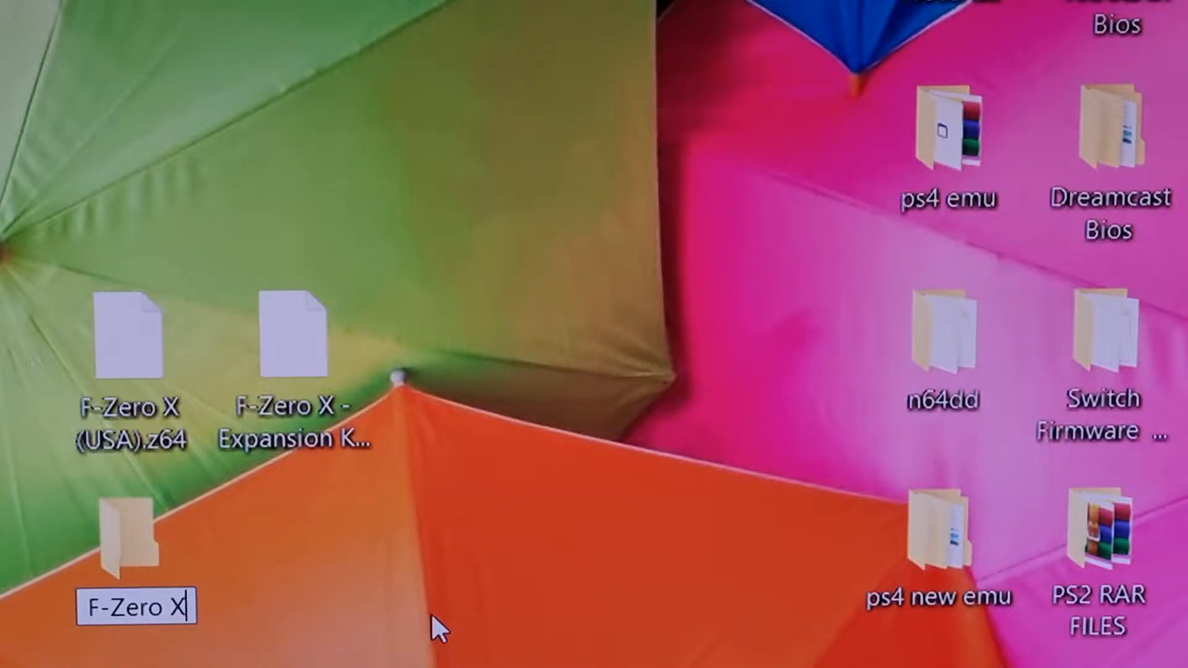
{"action": "type", "text": ".ndd"}
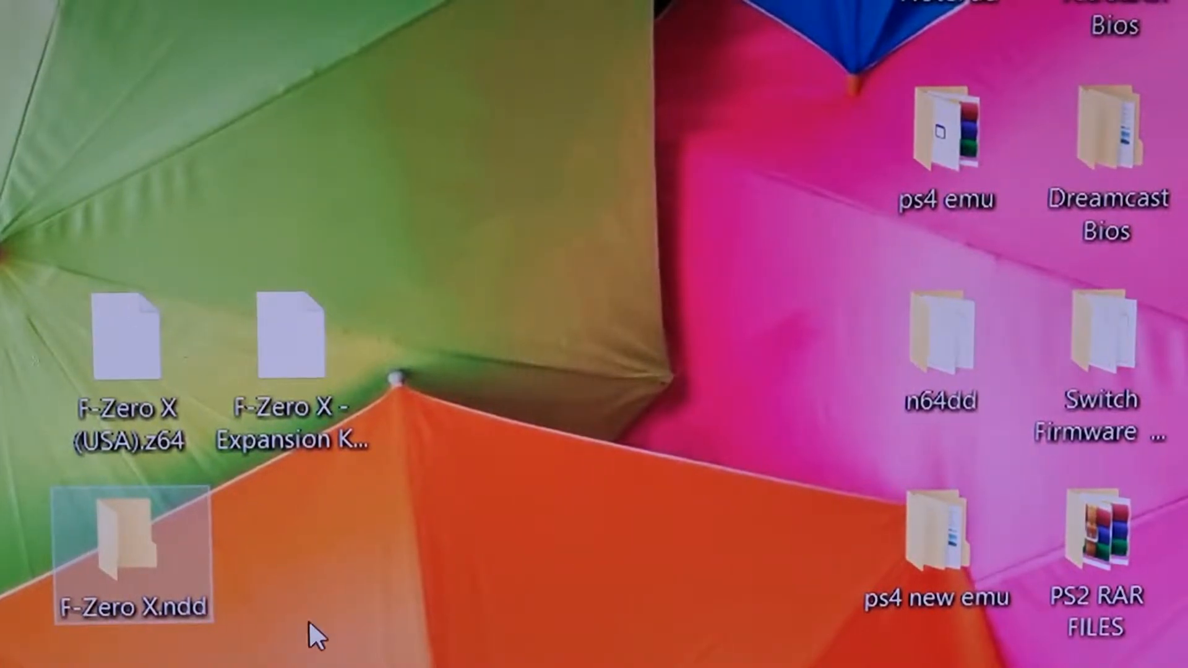
- Move both F-Zero X game files into the F-Zero X.ndd folder, then select IPL.z64
{"action": "left_click_drag", "start_coordinate": [314, 635], "coordinate": [34, 394]}
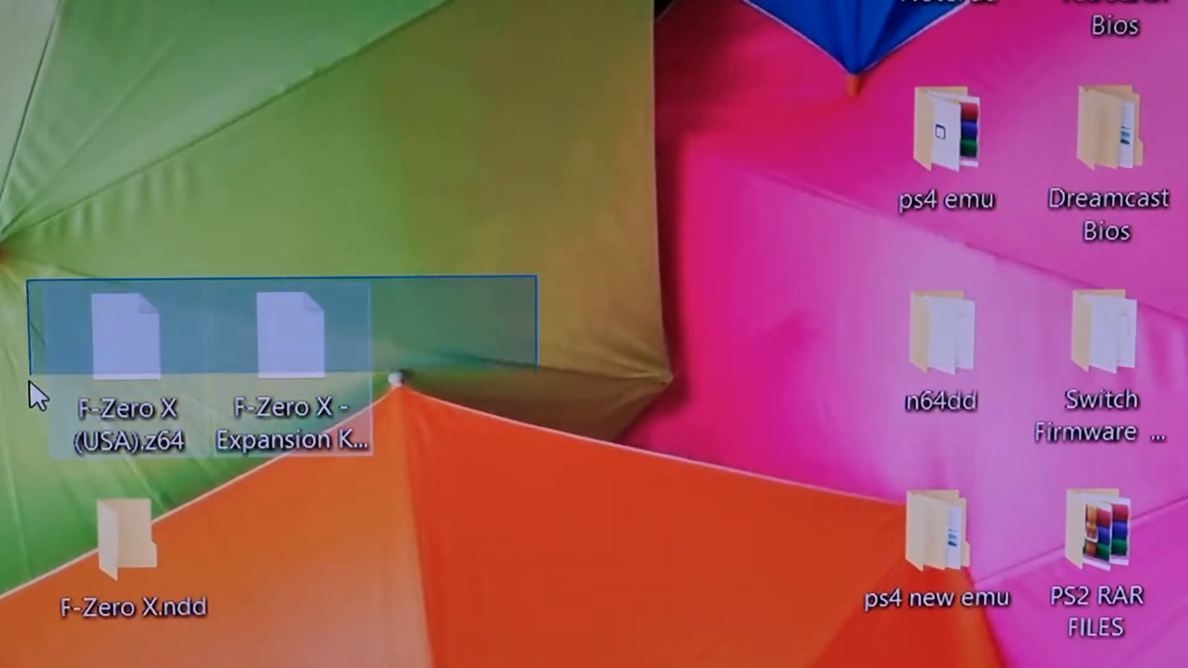
{"action": "left_click_drag", "start_coordinate": [128, 341], "coordinate": [189, 561]}
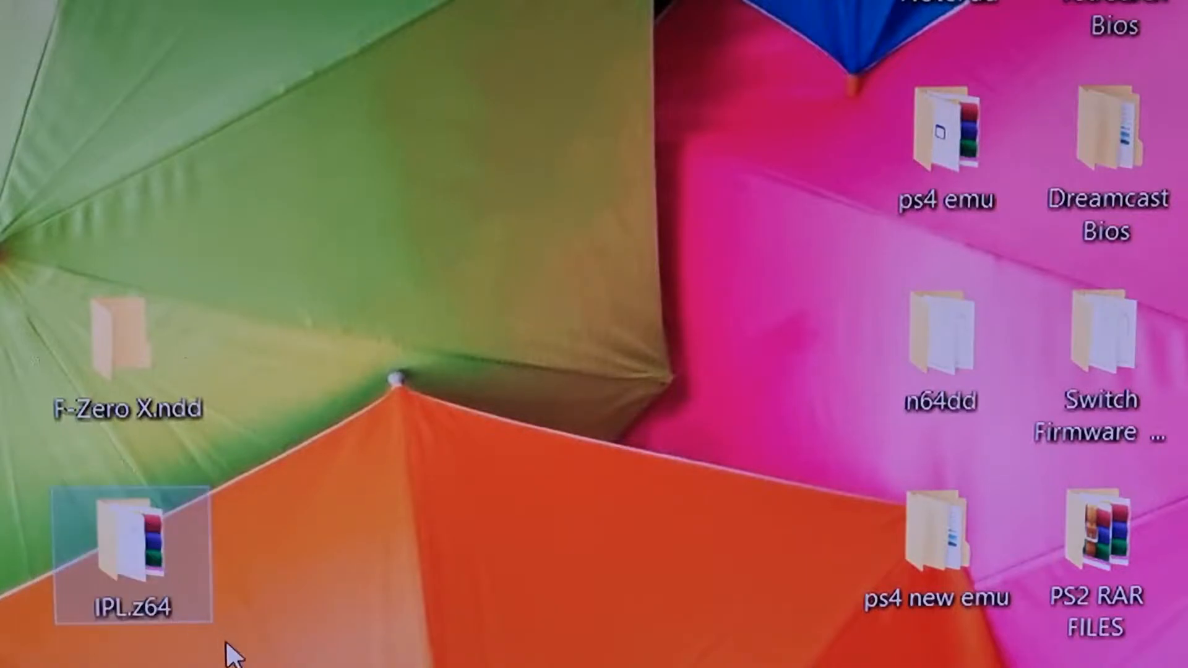
{"action": "mouse_move", "coordinate": [132, 538]}
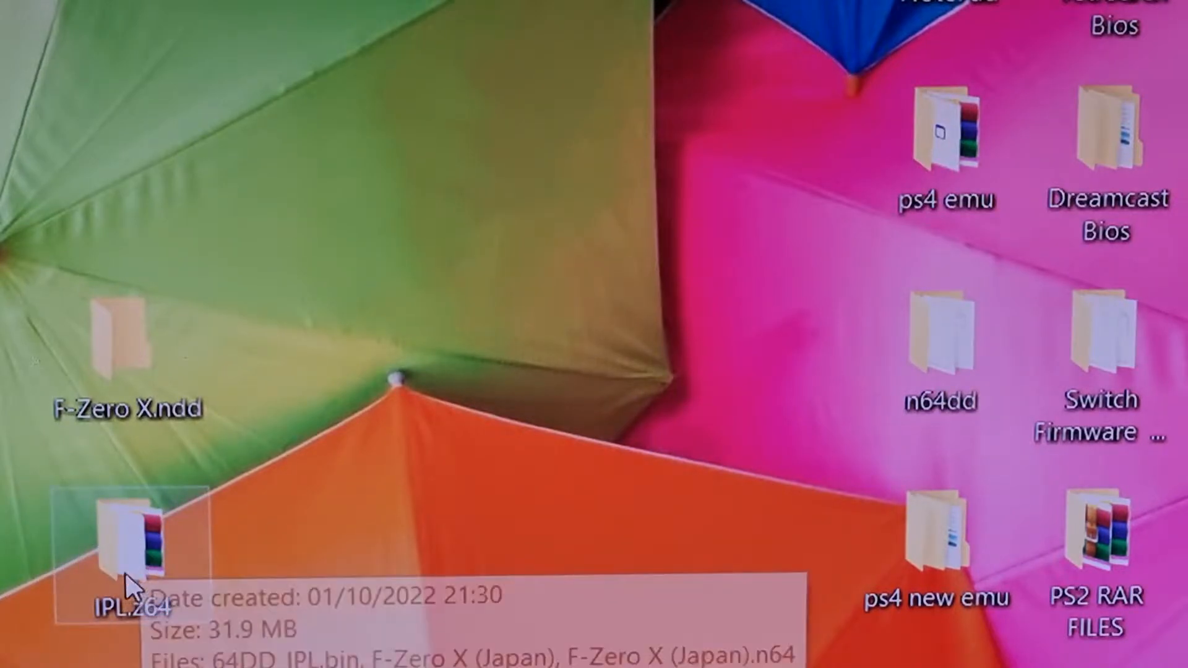
{"action": "left_click", "coordinate": [121, 341]}
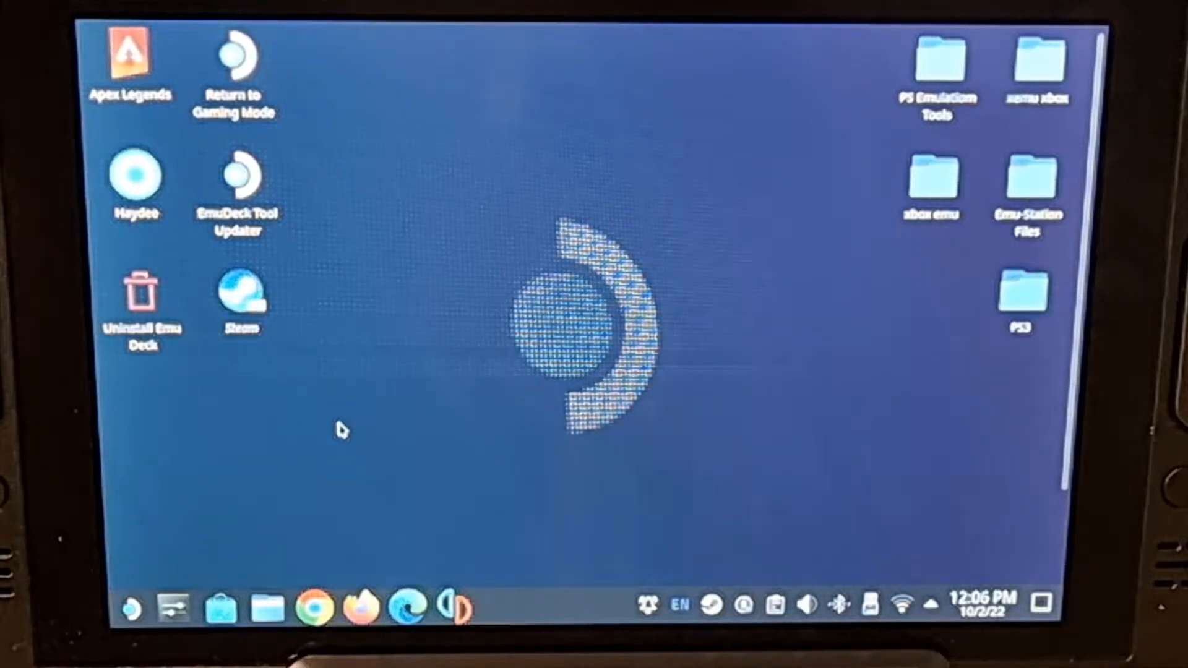
{"action": "mouse_move", "coordinate": [133, 553]}
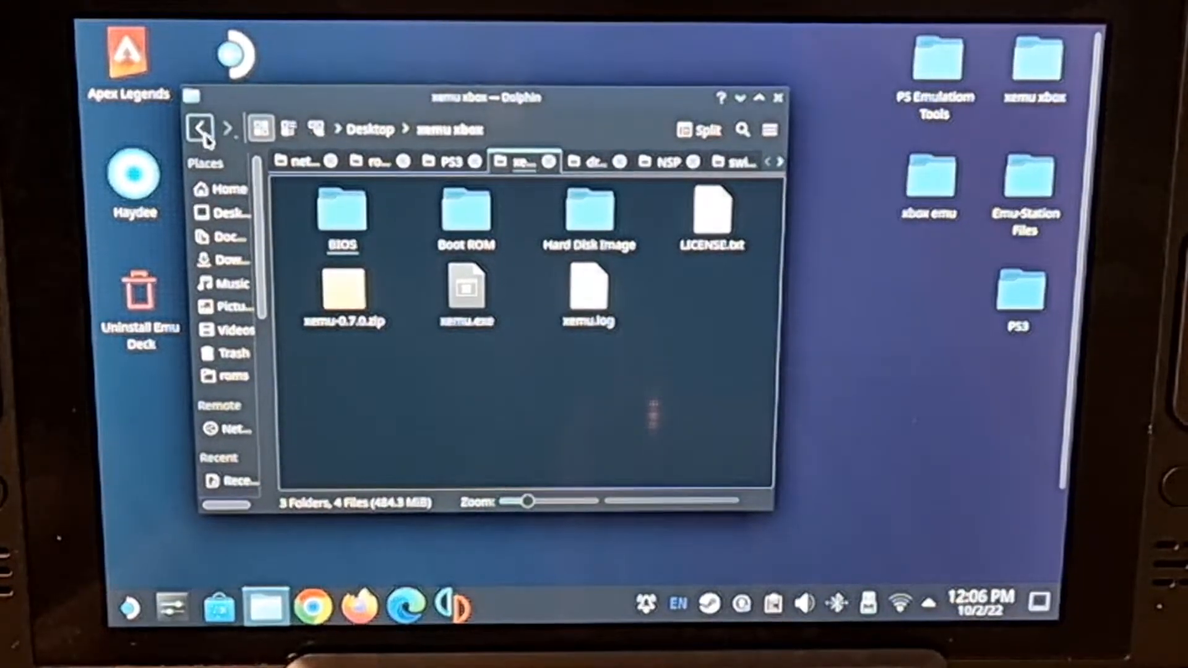
- Go to the Home folder and pick out the Emulation folder
{"action": "left_click", "coordinate": [223, 189]}
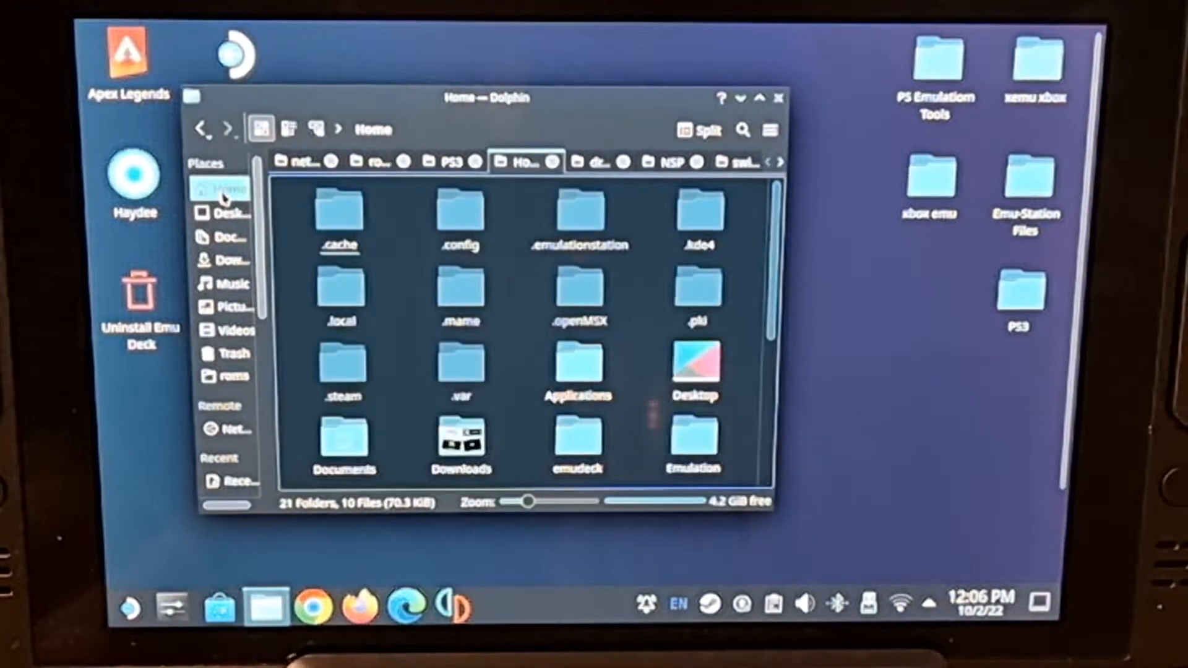
{"action": "left_click", "coordinate": [692, 440]}
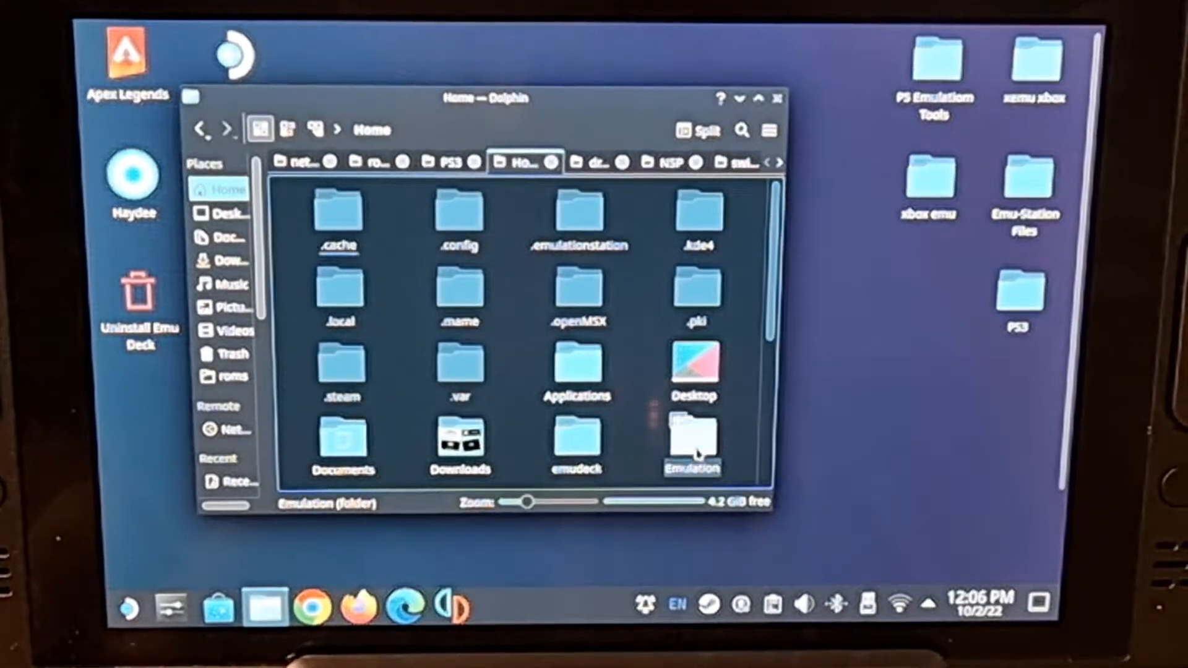
{"action": "left_click", "coordinate": [692, 438]}
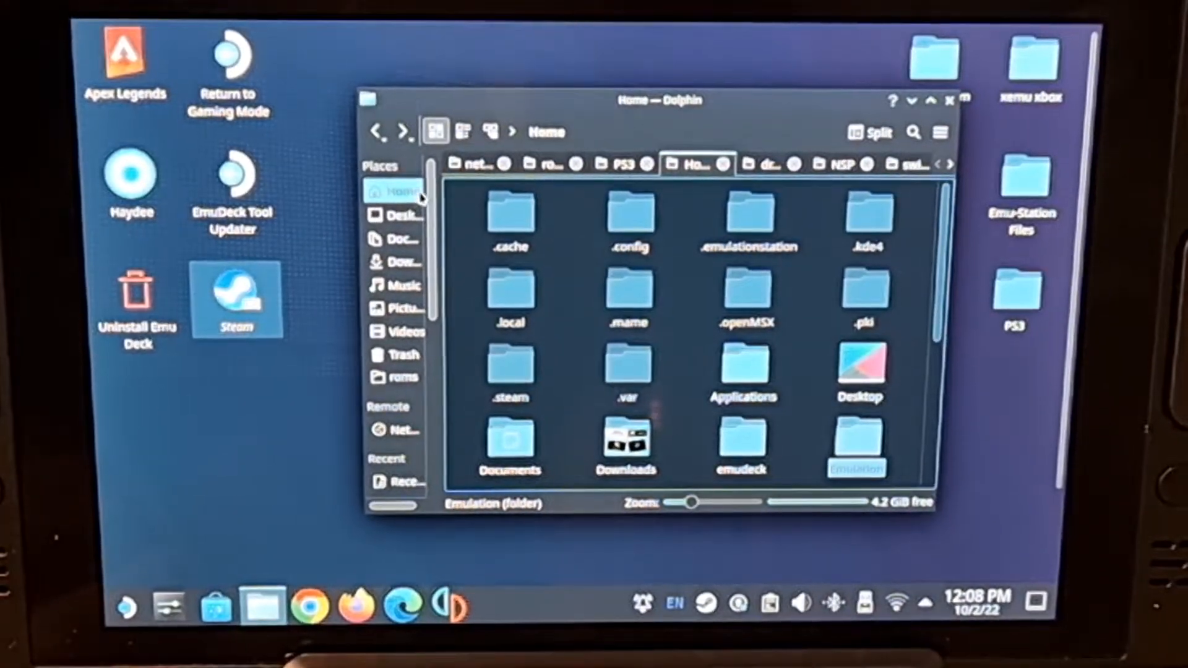
{"action": "mouse_move", "coordinate": [406, 208]}
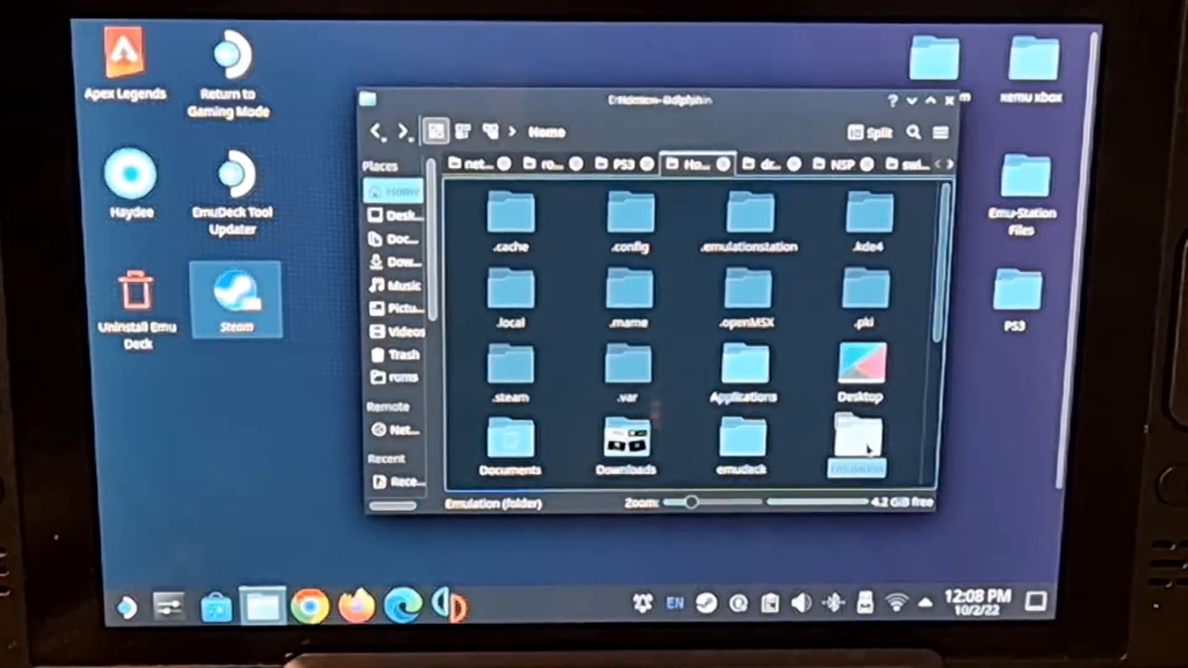
{"action": "double_click", "coordinate": [860, 447]}
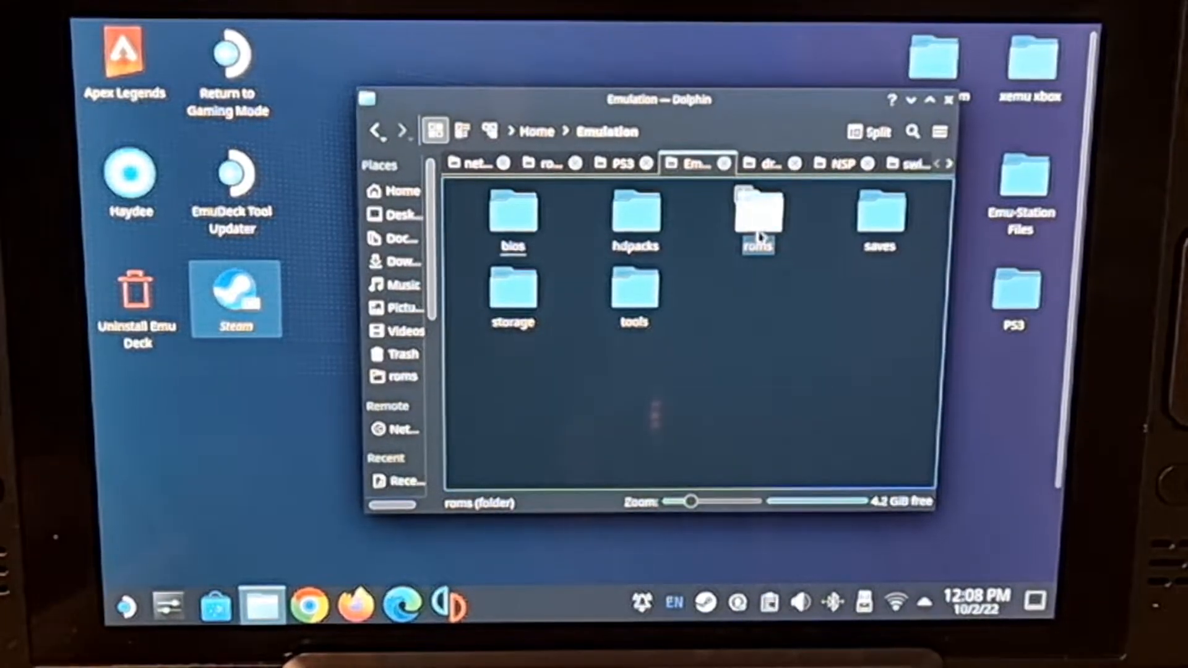
{"action": "double_click", "coordinate": [756, 219]}
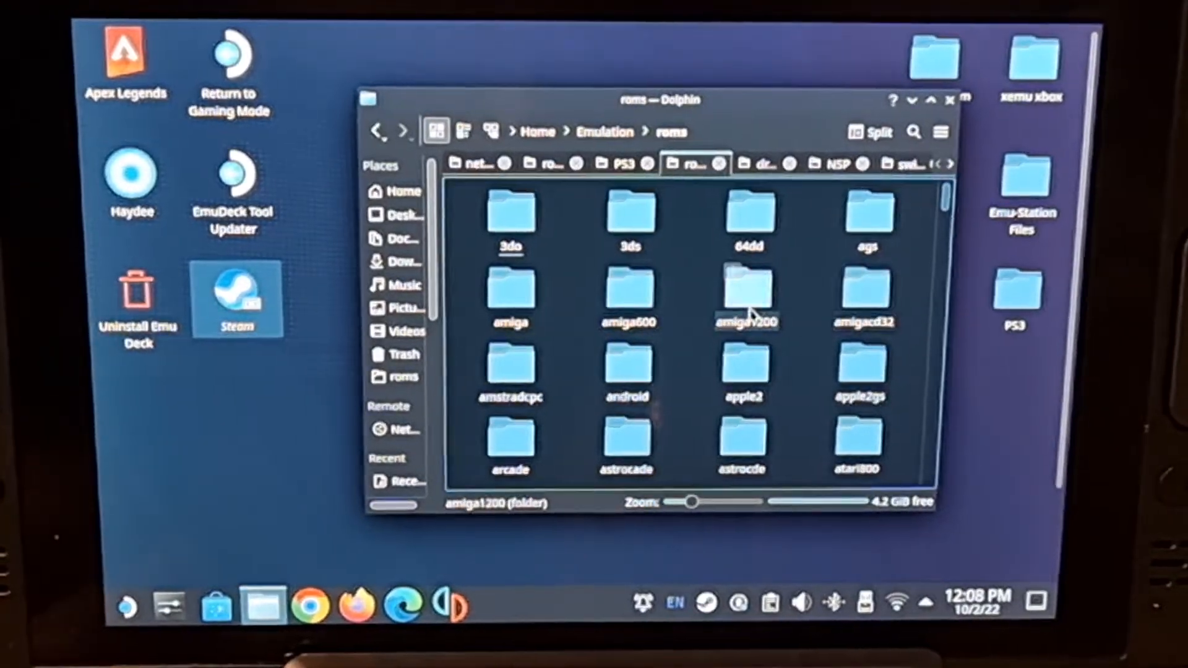
{"action": "left_click", "coordinate": [747, 215]}
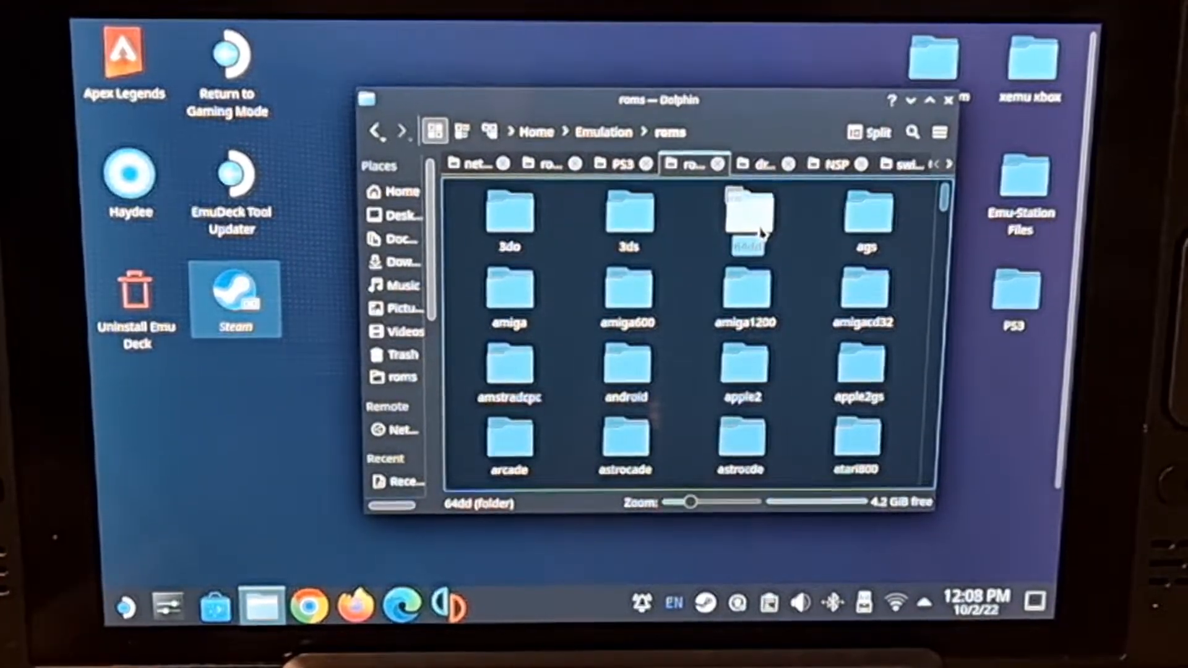
{"action": "double_click", "coordinate": [746, 216]}
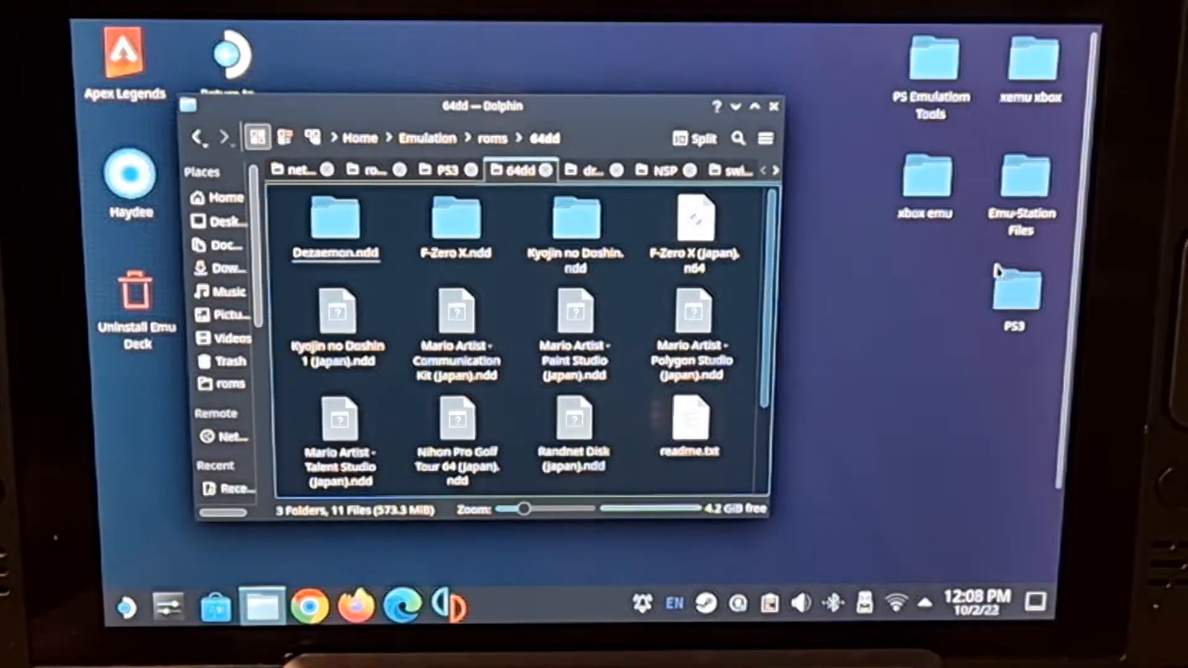
{"action": "left_click", "coordinate": [574, 311]}
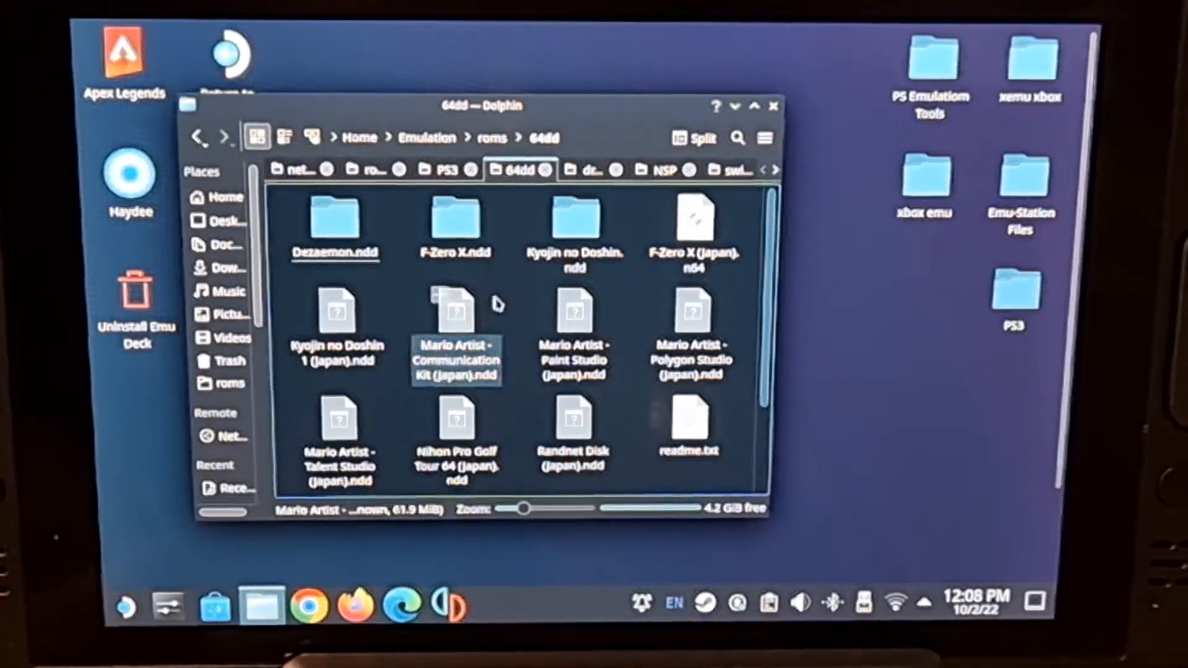
{"action": "left_click", "coordinate": [200, 137]}
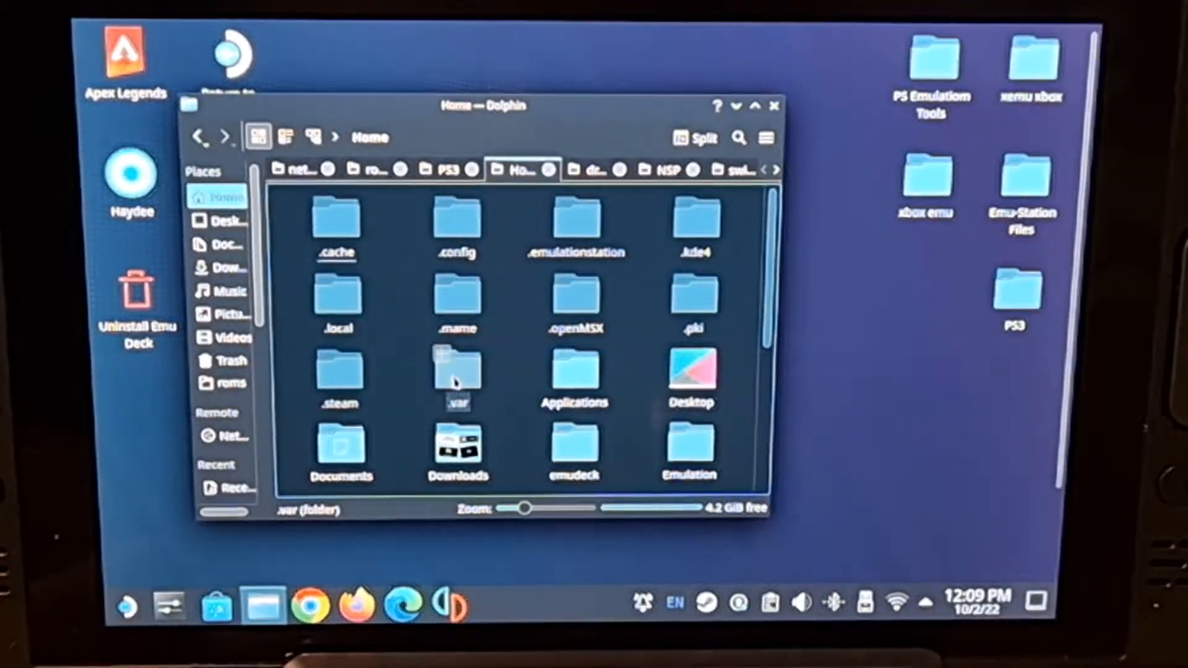
- Navigate into app and then the org.libretro.RetroArch folder
{"action": "double_click", "coordinate": [457, 376]}
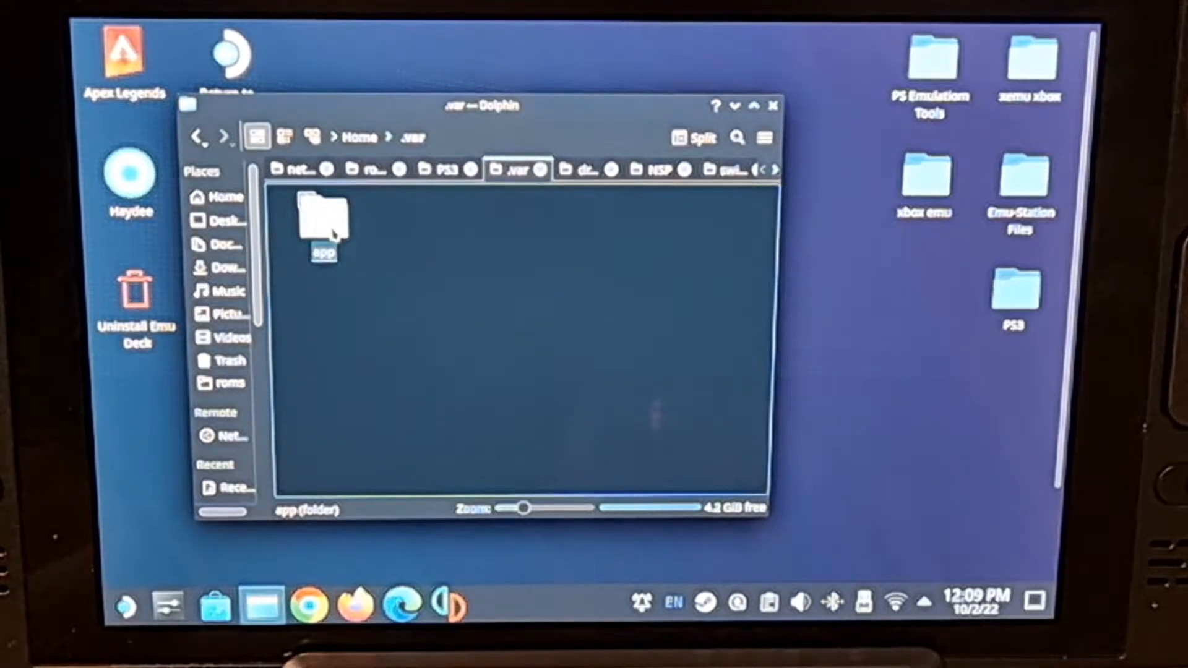
{"action": "double_click", "coordinate": [323, 219]}
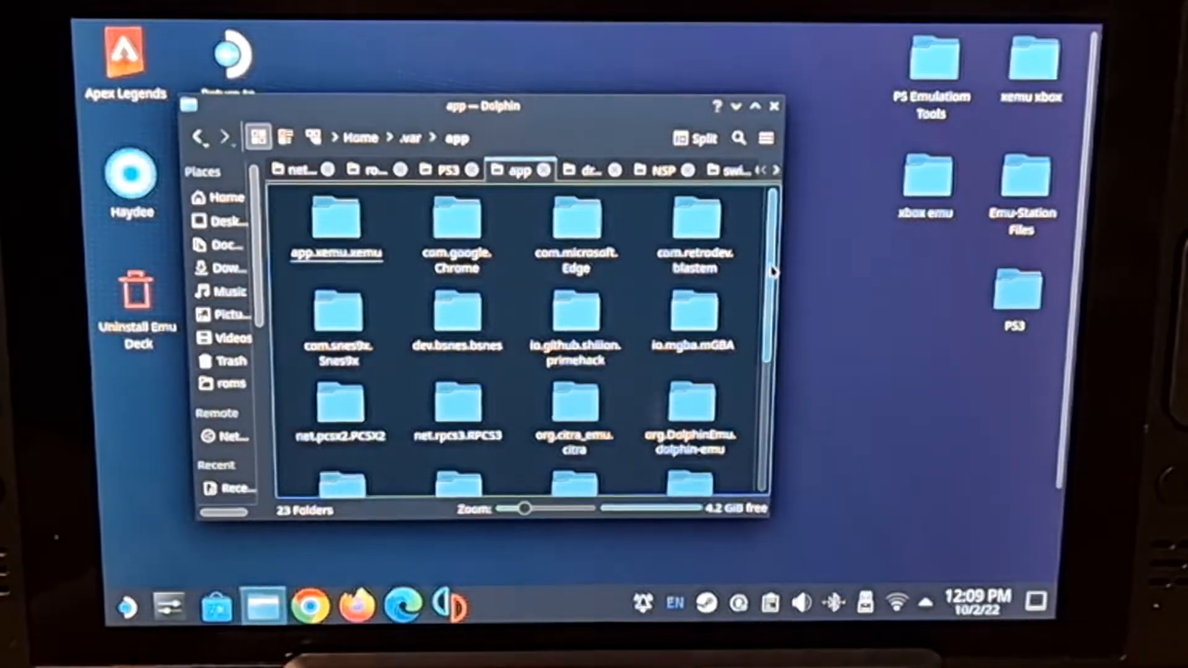
{"action": "scroll", "scroll_direction": "down", "scroll_amount": 3}
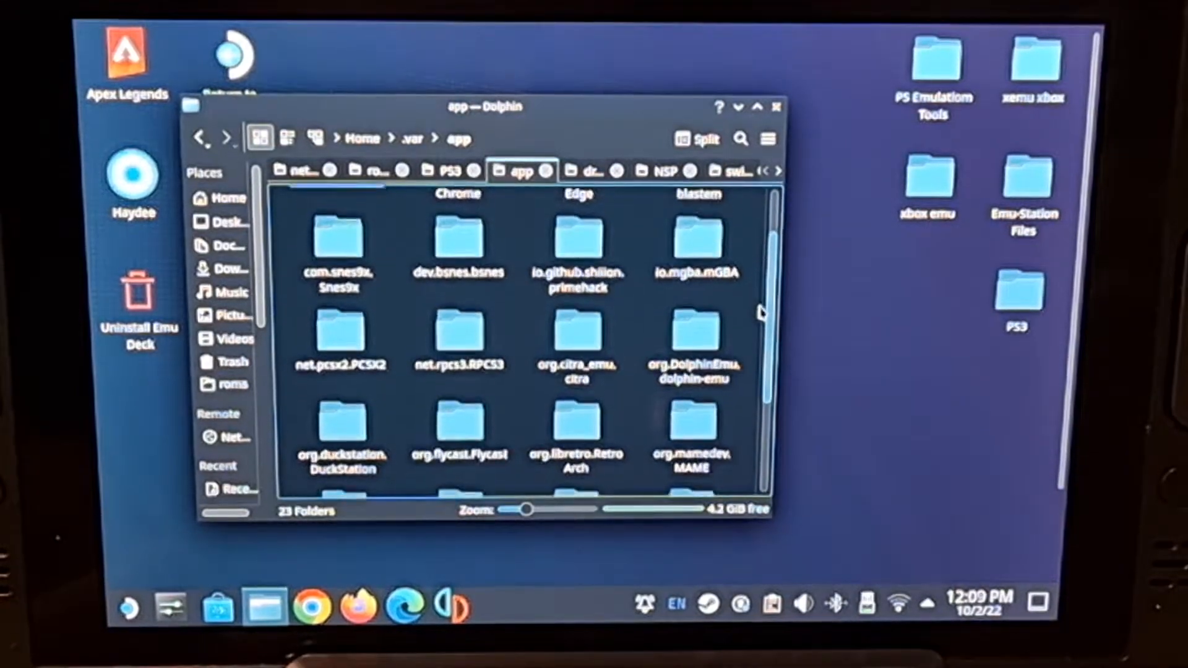
{"action": "scroll", "scroll_direction": "down", "scroll_amount": 3}
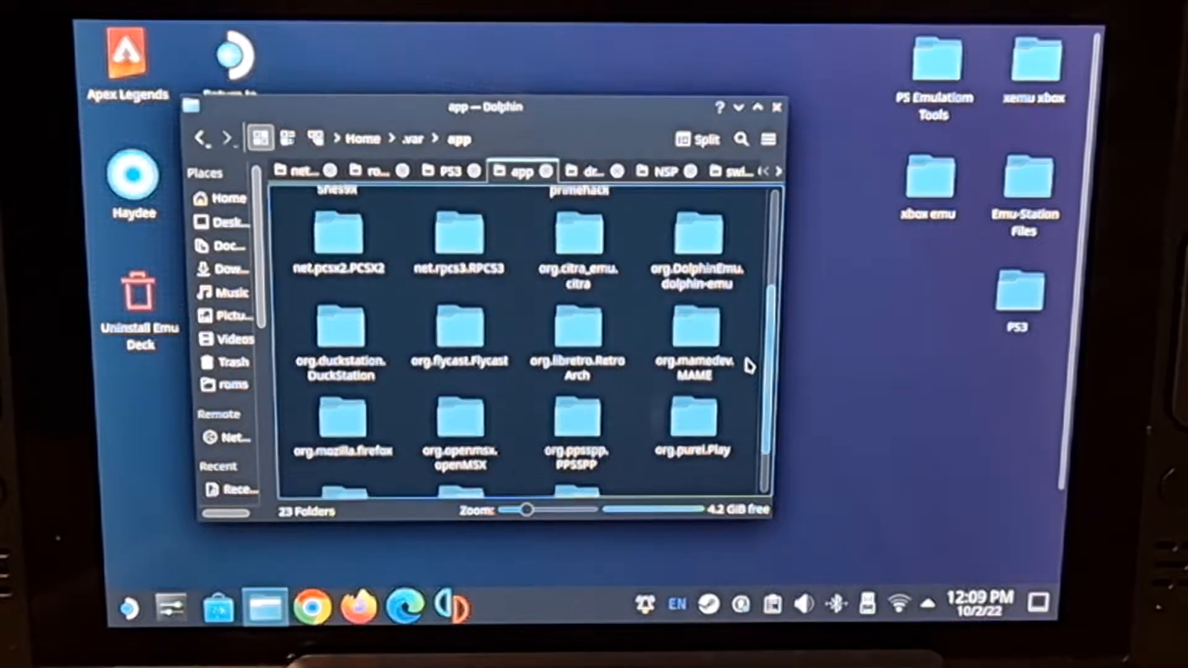
{"action": "left_click", "coordinate": [576, 338]}
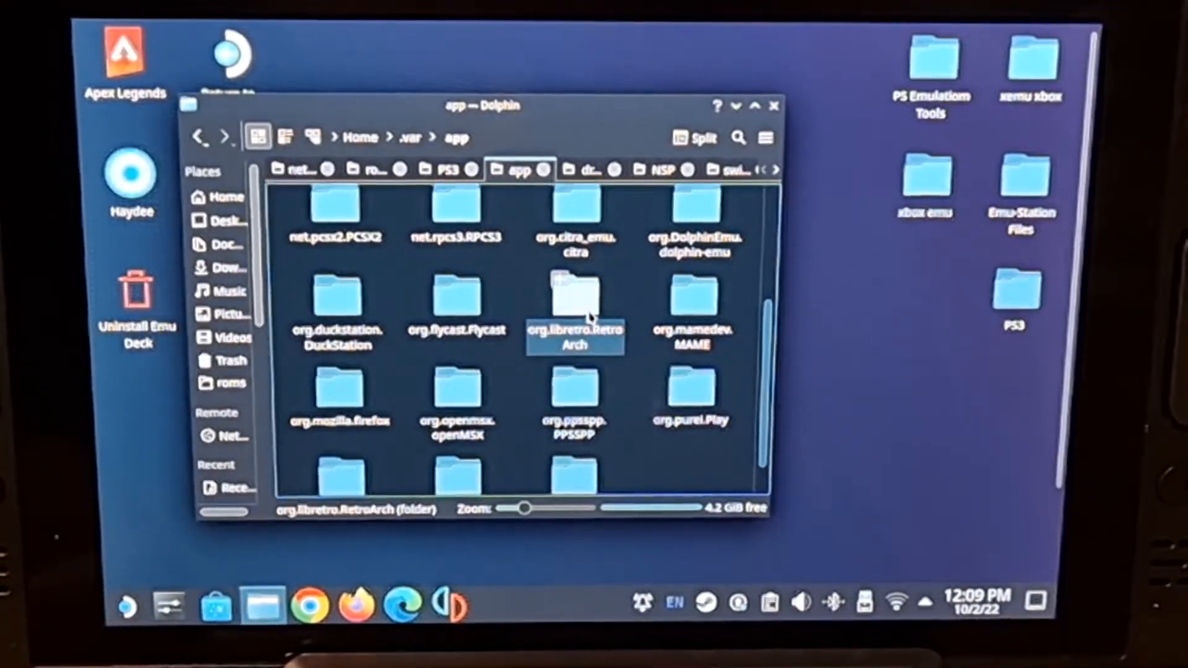
{"action": "double_click", "coordinate": [575, 303]}
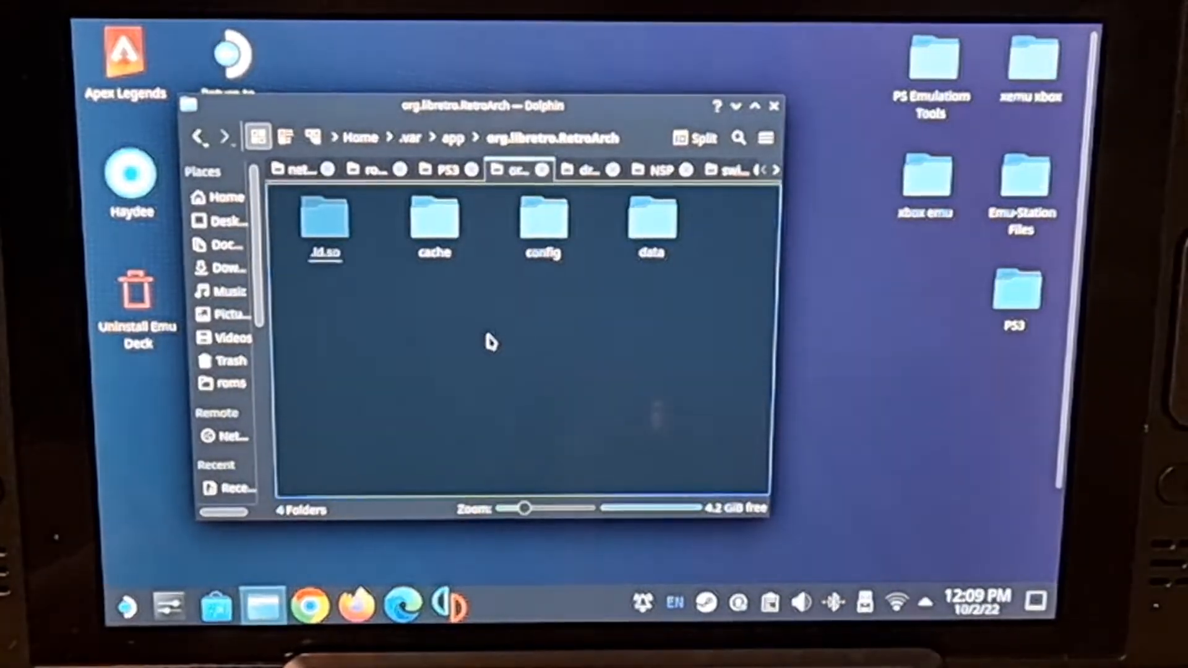
{"action": "mouse_move", "coordinate": [576, 257]}
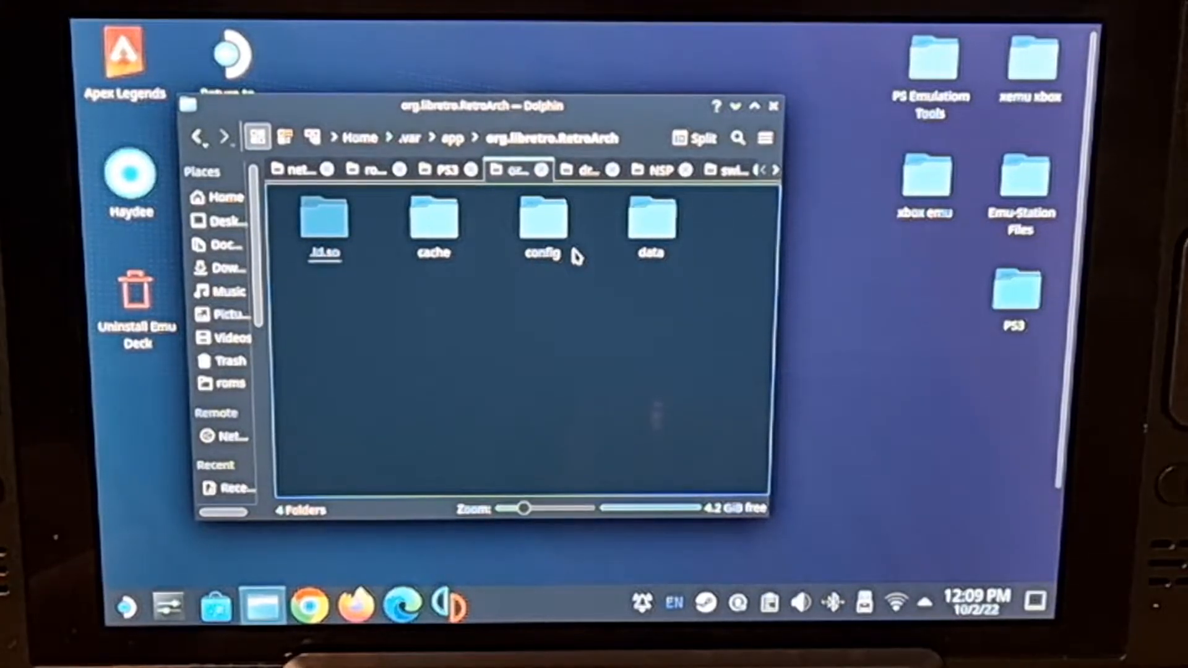
- Open config/retroarch/config and scroll to the Mupen64Plus-Next per-core folder
{"action": "double_click", "coordinate": [540, 223]}
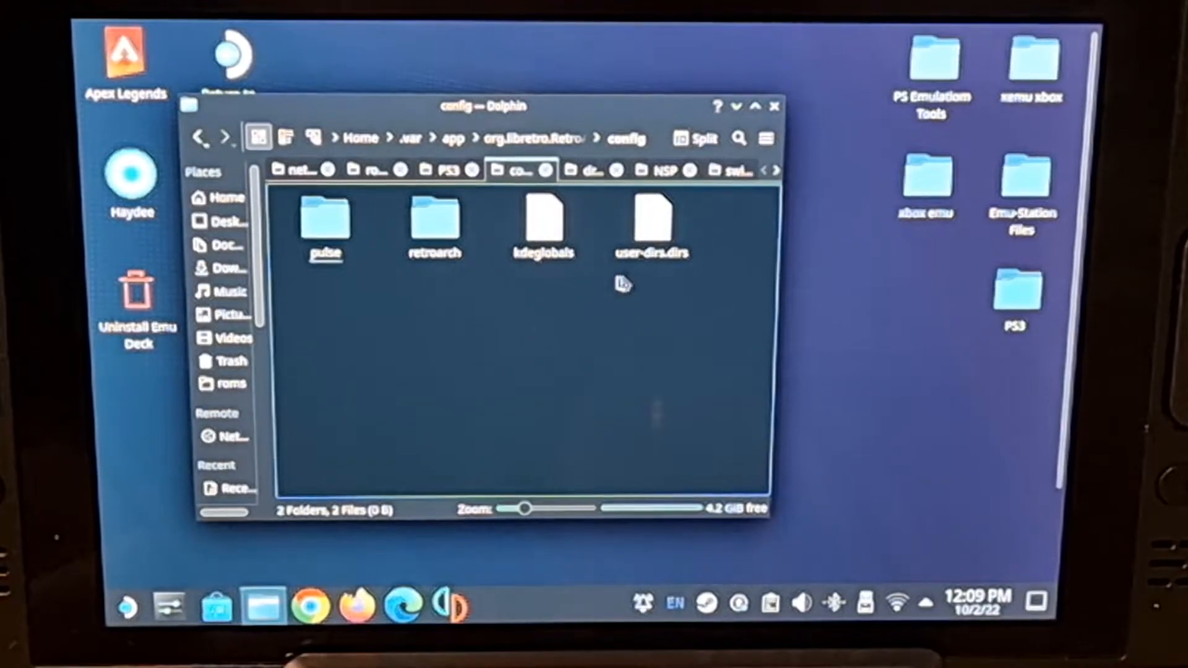
{"action": "double_click", "coordinate": [433, 224]}
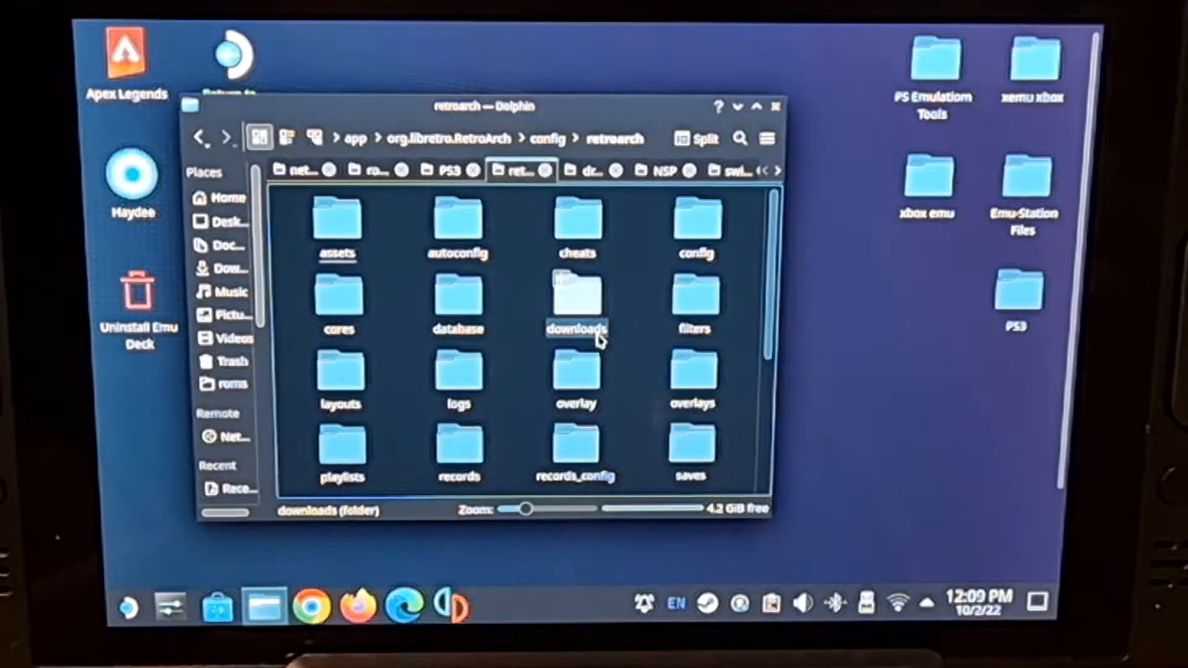
{"action": "left_click", "coordinate": [693, 222]}
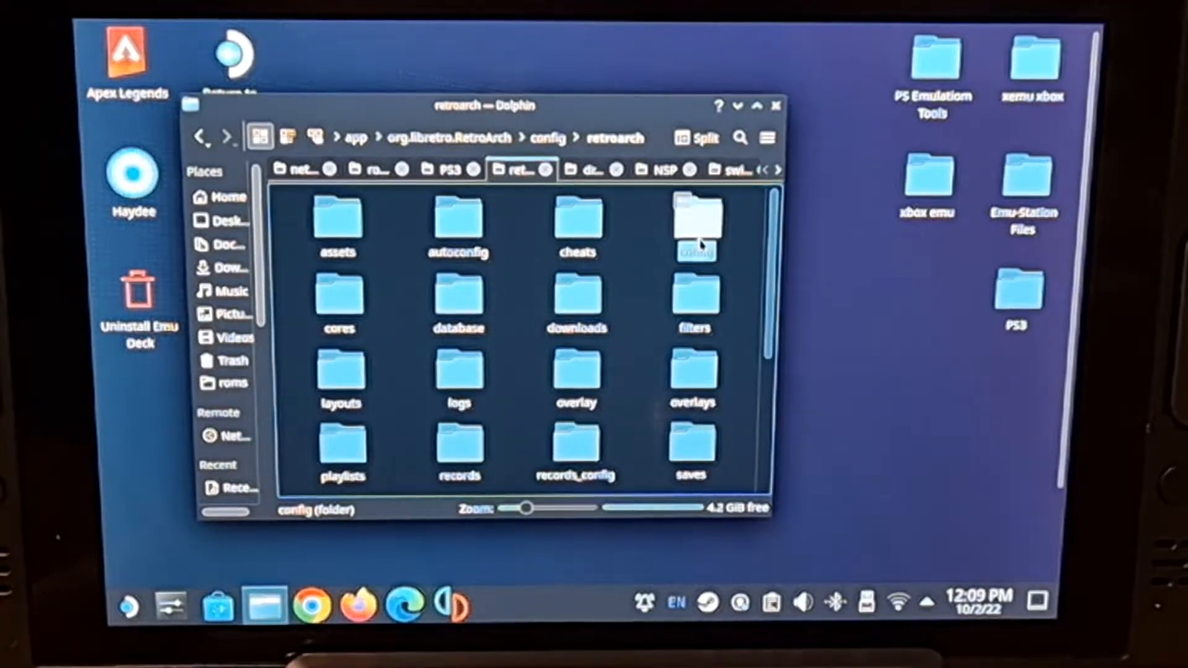
{"action": "double_click", "coordinate": [691, 219]}
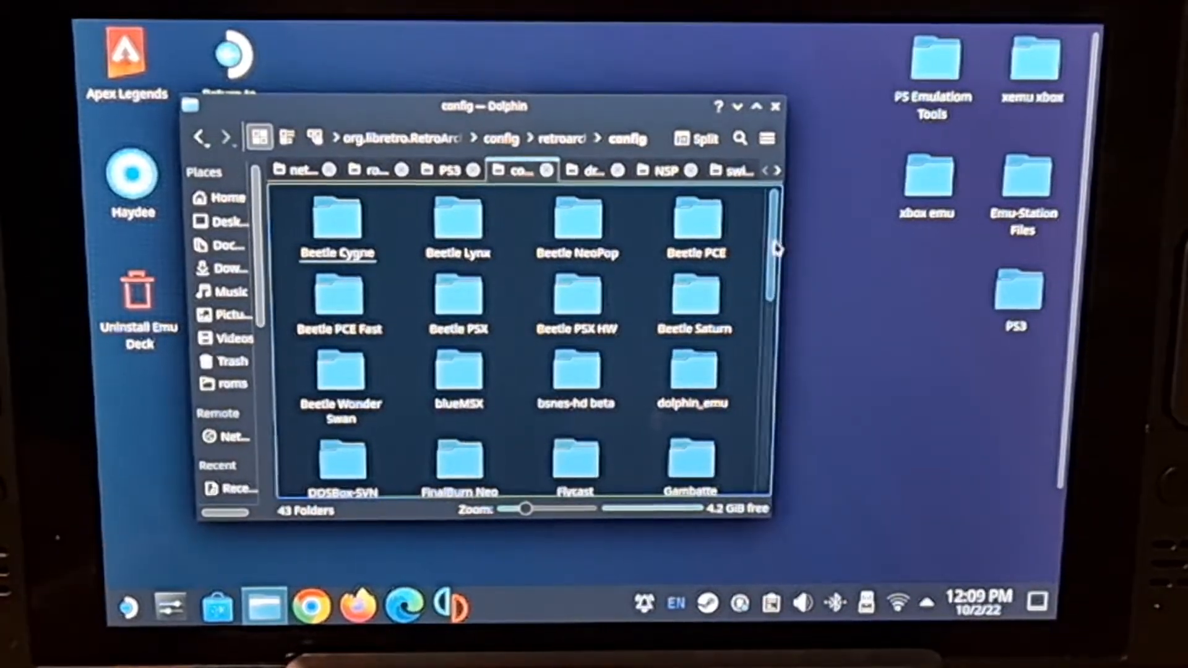
{"action": "scroll", "scroll_direction": "down", "scroll_amount": 3}
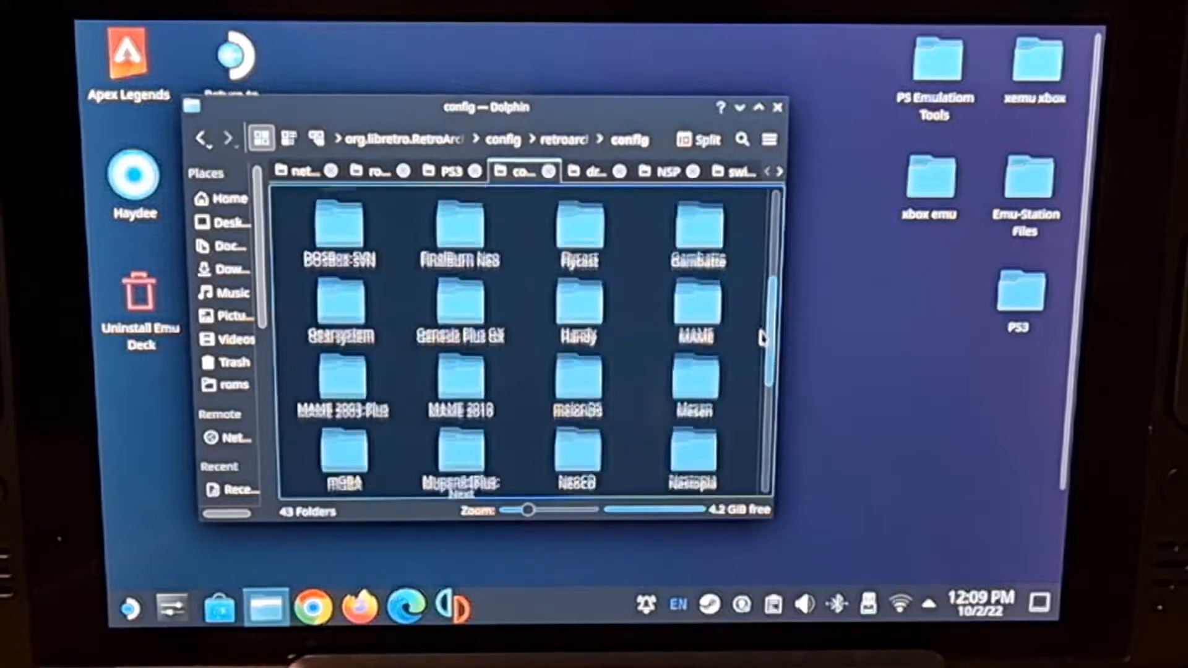
{"action": "scroll", "scroll_direction": "down", "scroll_amount": 3}
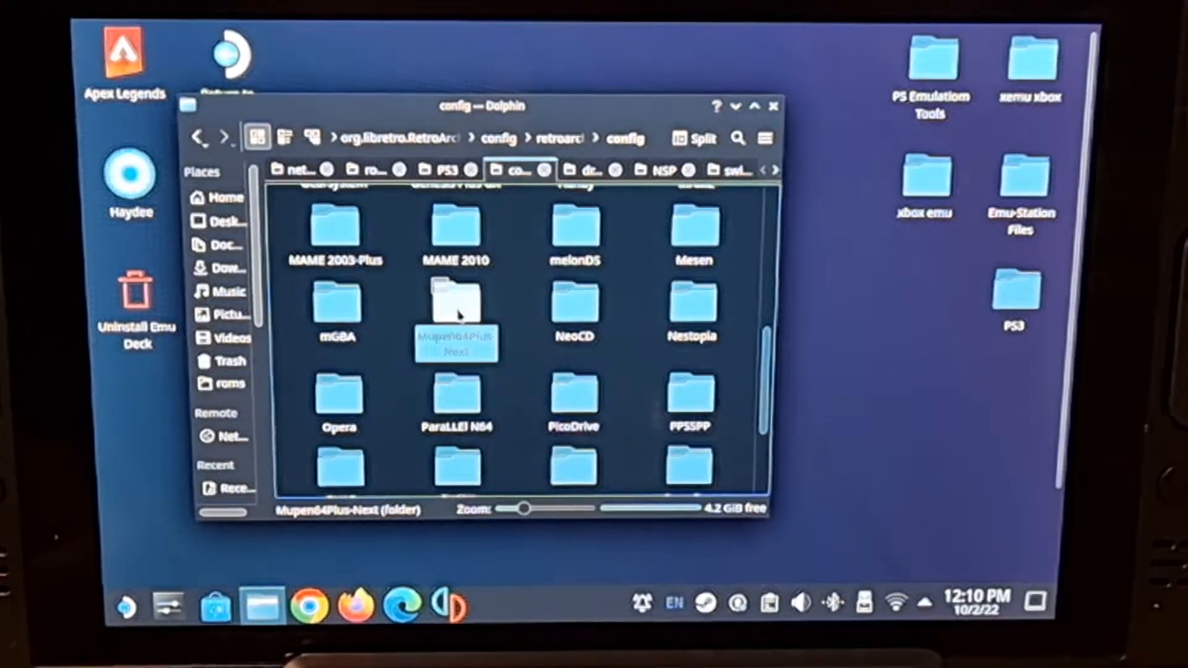
- Open Mupen64Plus-Next and confirm 64DD_IPL.bin sits there alongside n64.cfg
{"action": "double_click", "coordinate": [455, 310]}
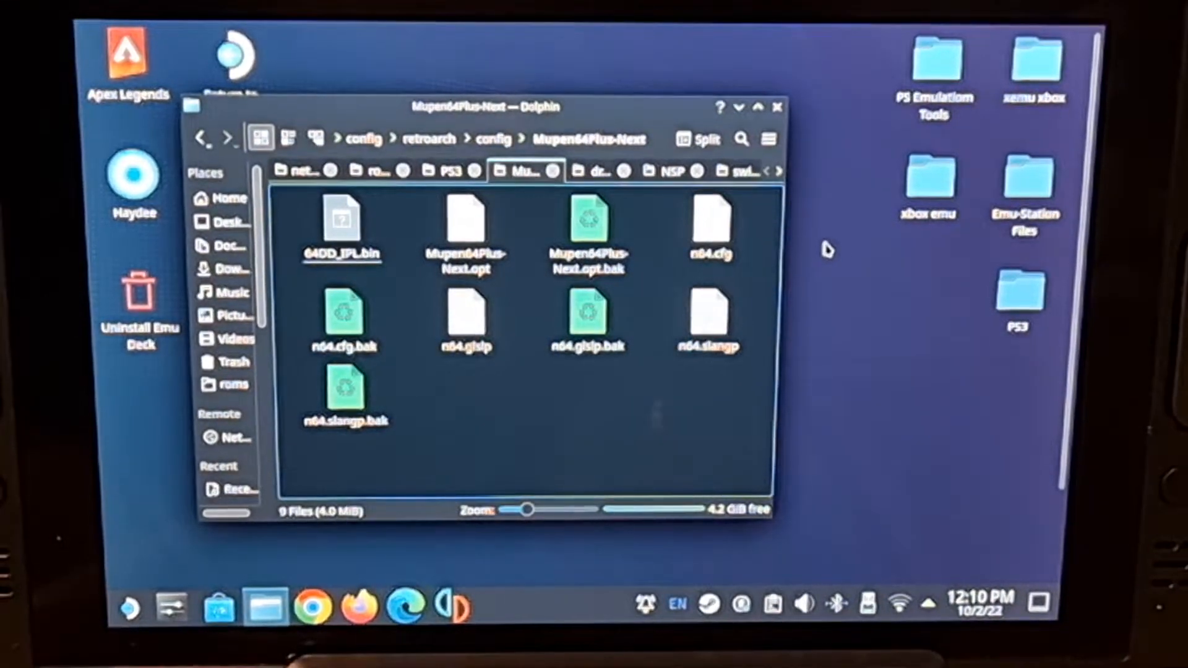
{"action": "left_click", "coordinate": [342, 223]}
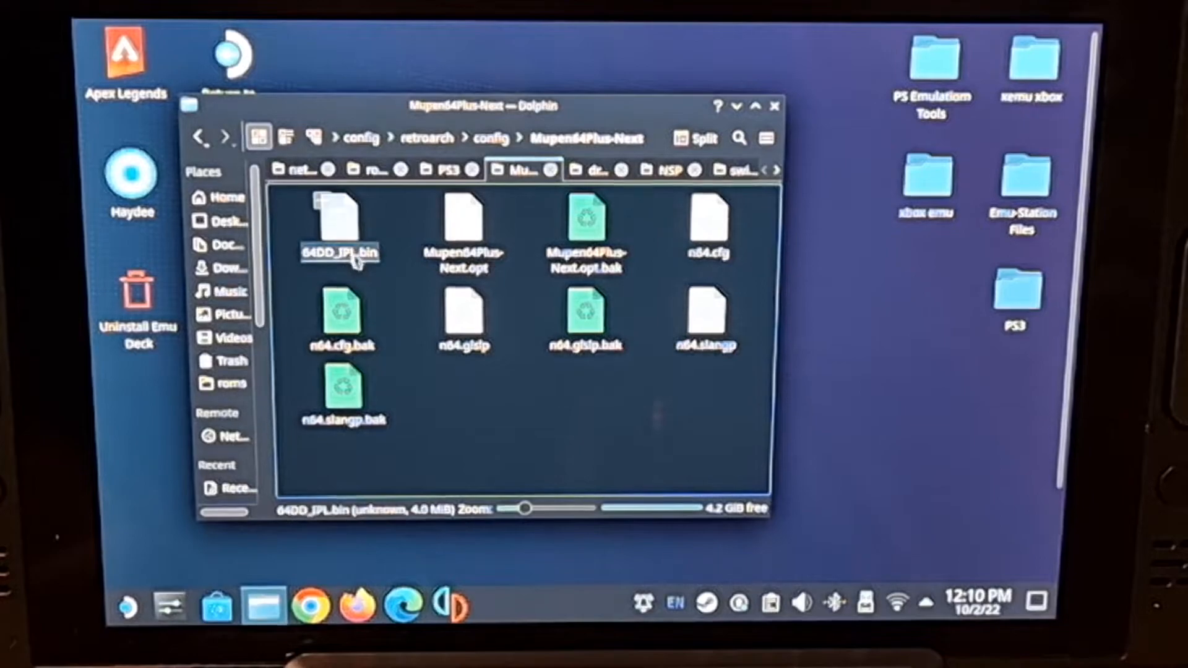
{"action": "left_click", "coordinate": [585, 223]}
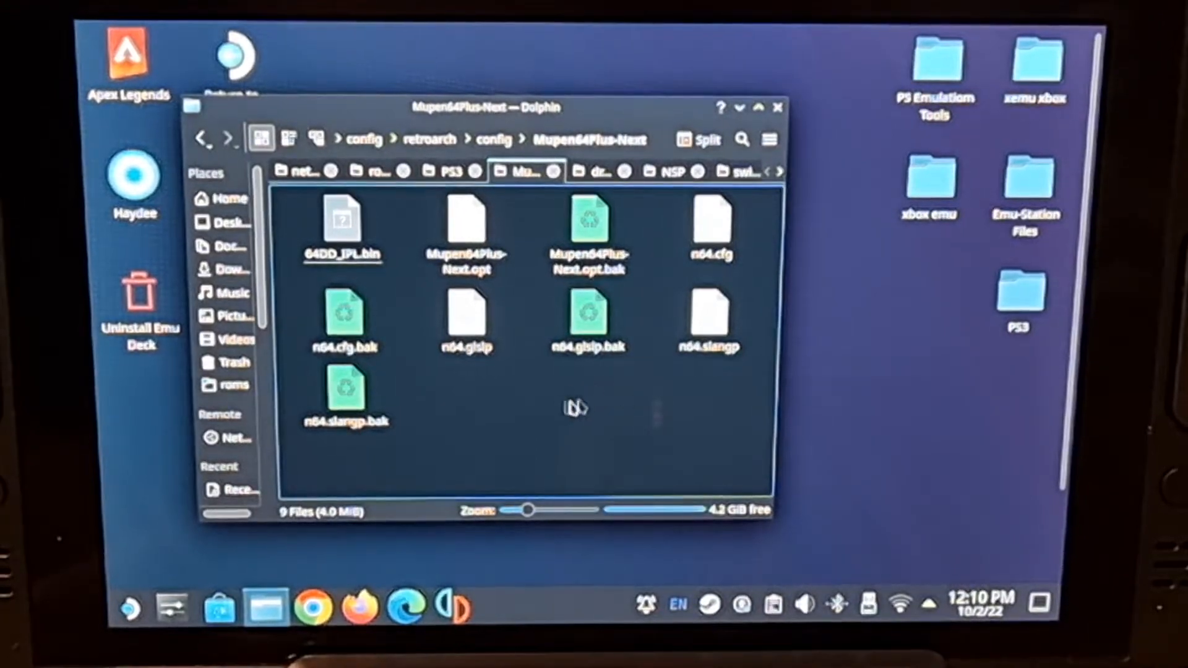
{"action": "left_click", "coordinate": [343, 223]}
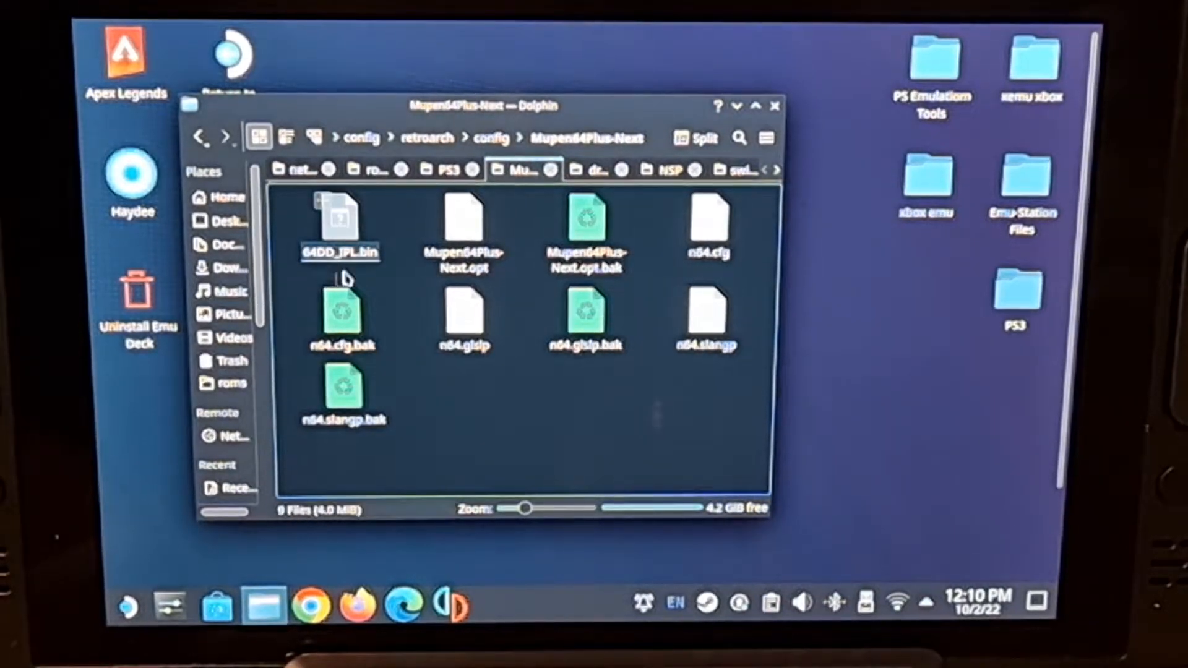
{"action": "left_click", "coordinate": [343, 311]}
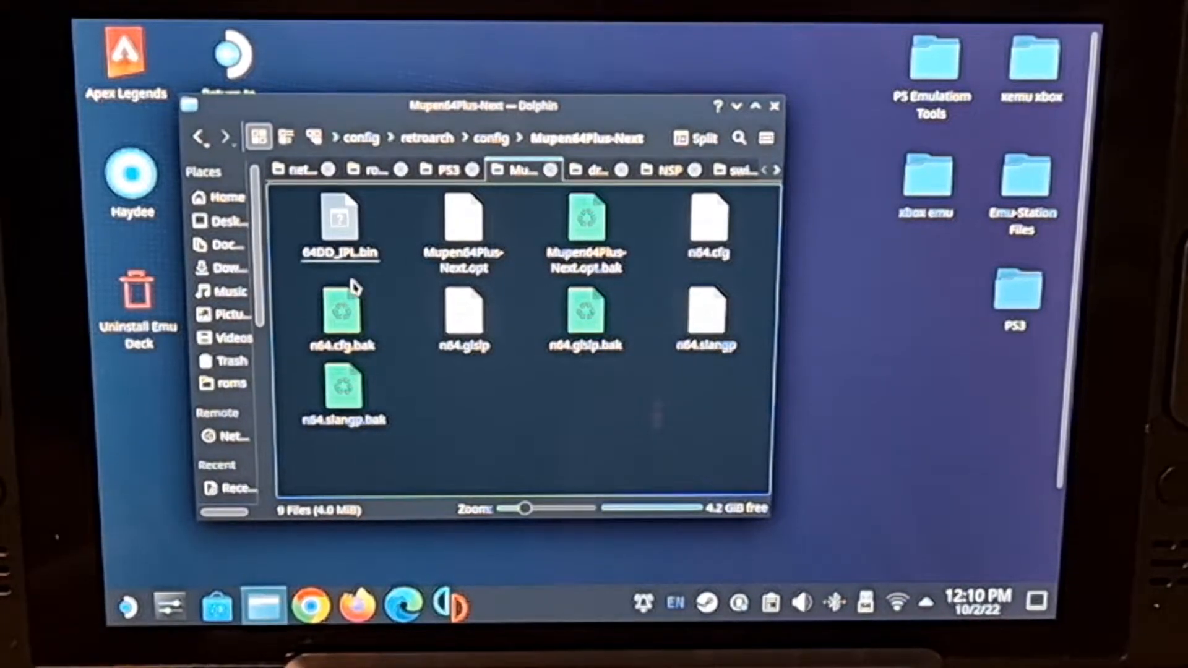
{"action": "mouse_move", "coordinate": [398, 279]}
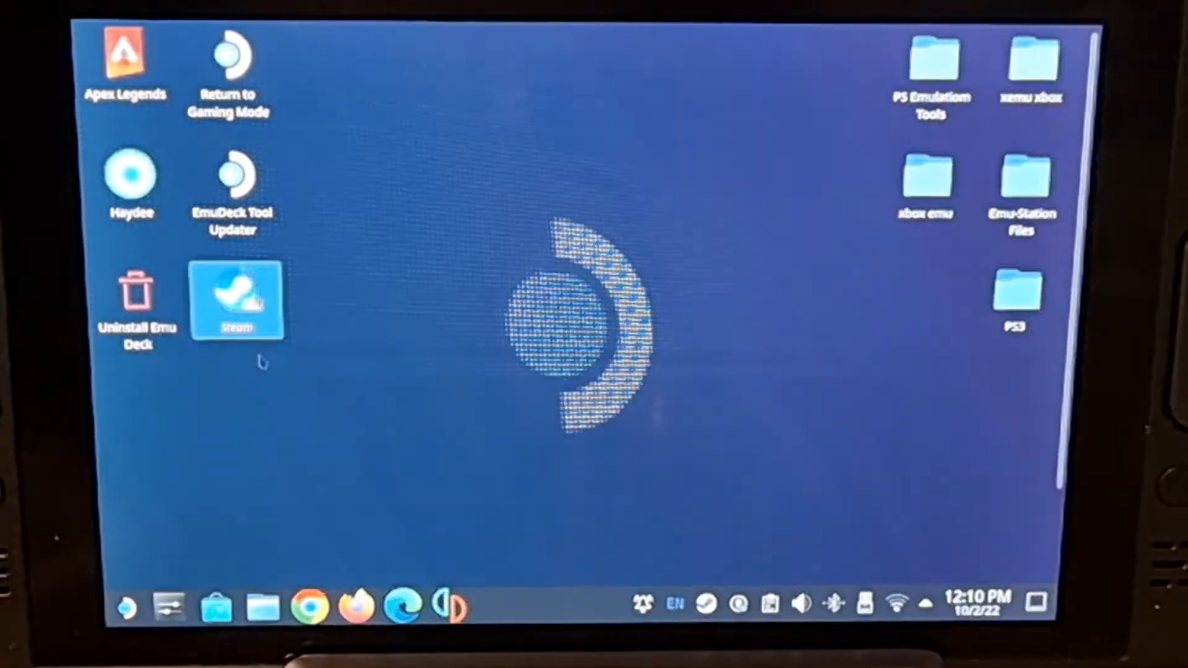
- Launch RetroArch via Steam and browse the core list to the Mupen64Plus-Next core
{"action": "double_click", "coordinate": [237, 301]}
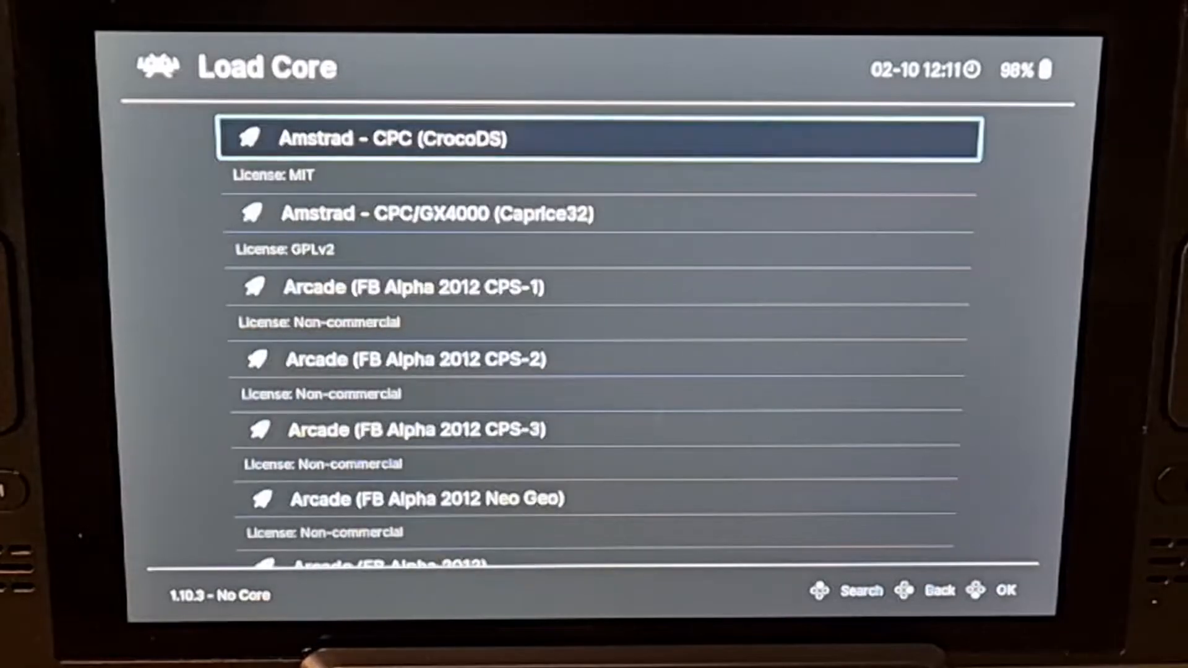
{"action": "scroll", "scroll_direction": "down", "scroll_amount": 3}
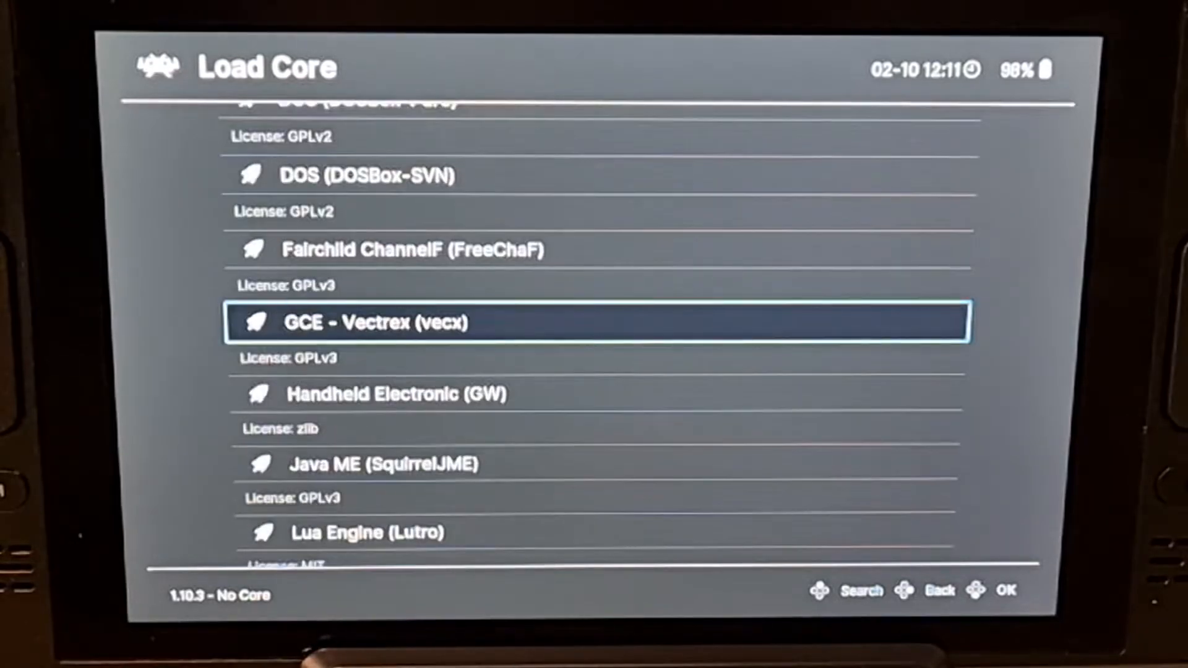
{"action": "scroll", "scroll_direction": "down", "scroll_amount": 3}
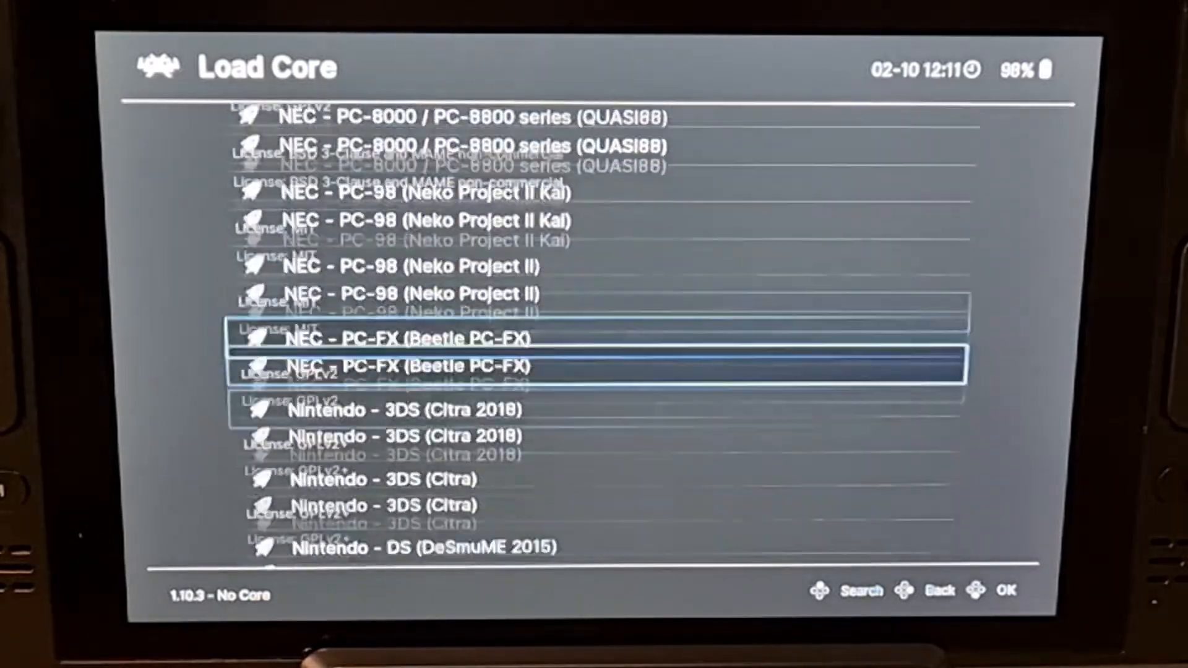
{"action": "scroll", "scroll_direction": "down", "scroll_amount": 3}
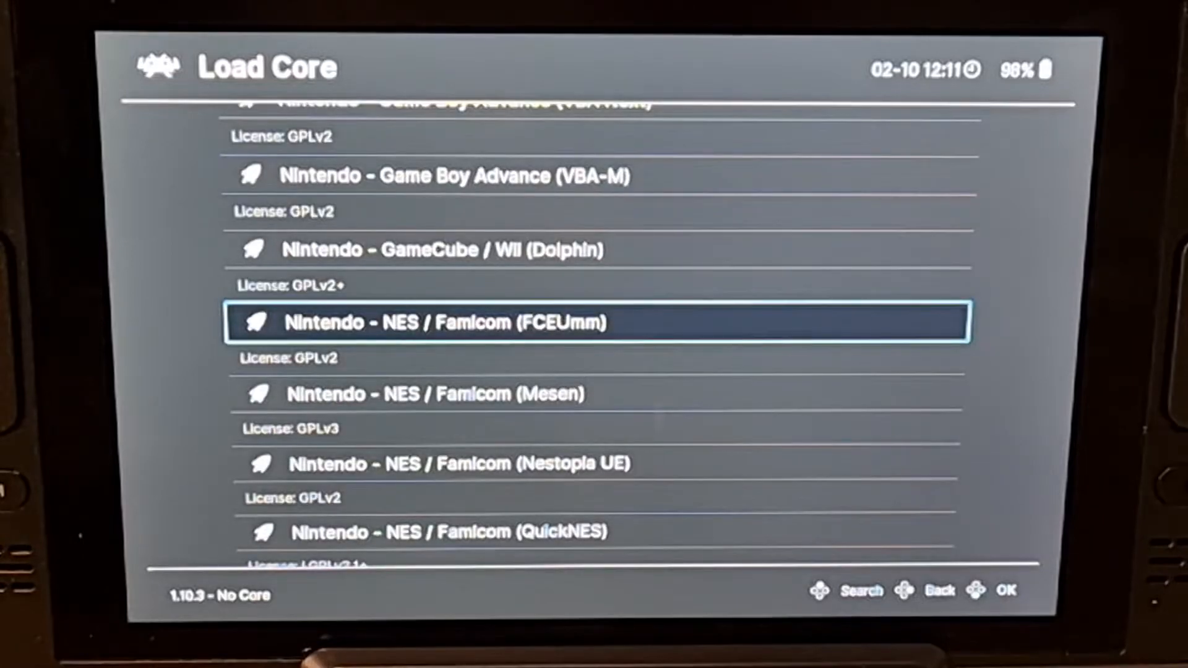
{"action": "scroll", "scroll_direction": "down", "scroll_amount": 3}
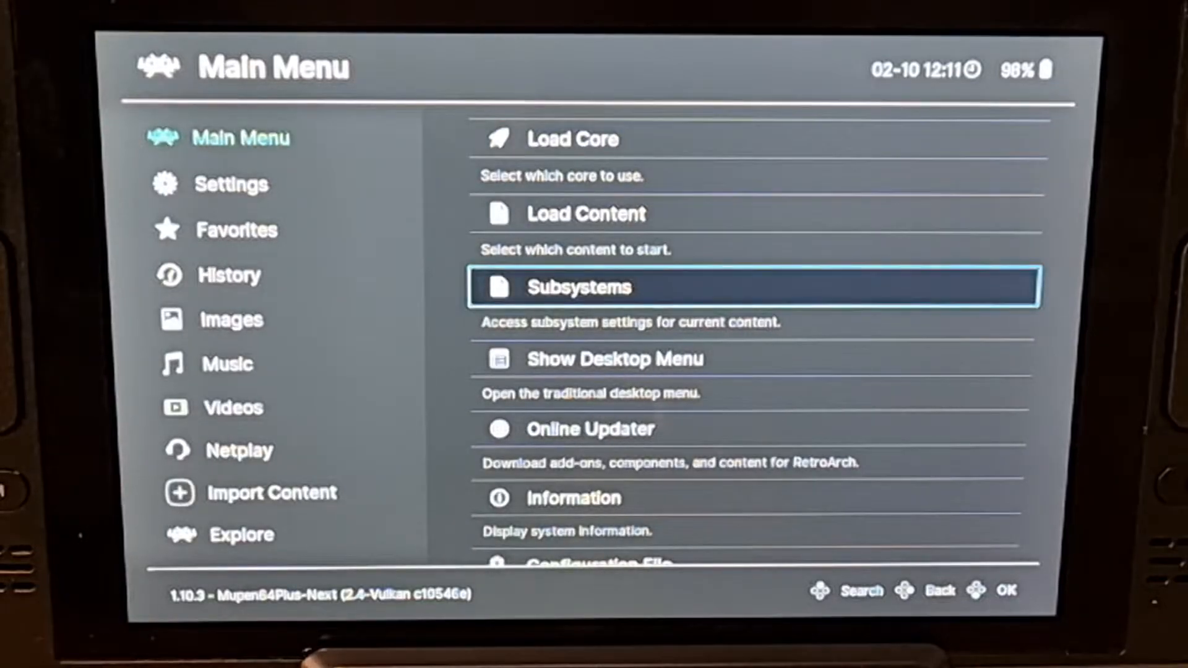
- Open the Subsystems list showing the Start N64 Disk Drive entry for F-Zero X Expansion Kit
{"action": "left_click", "coordinate": [753, 287]}
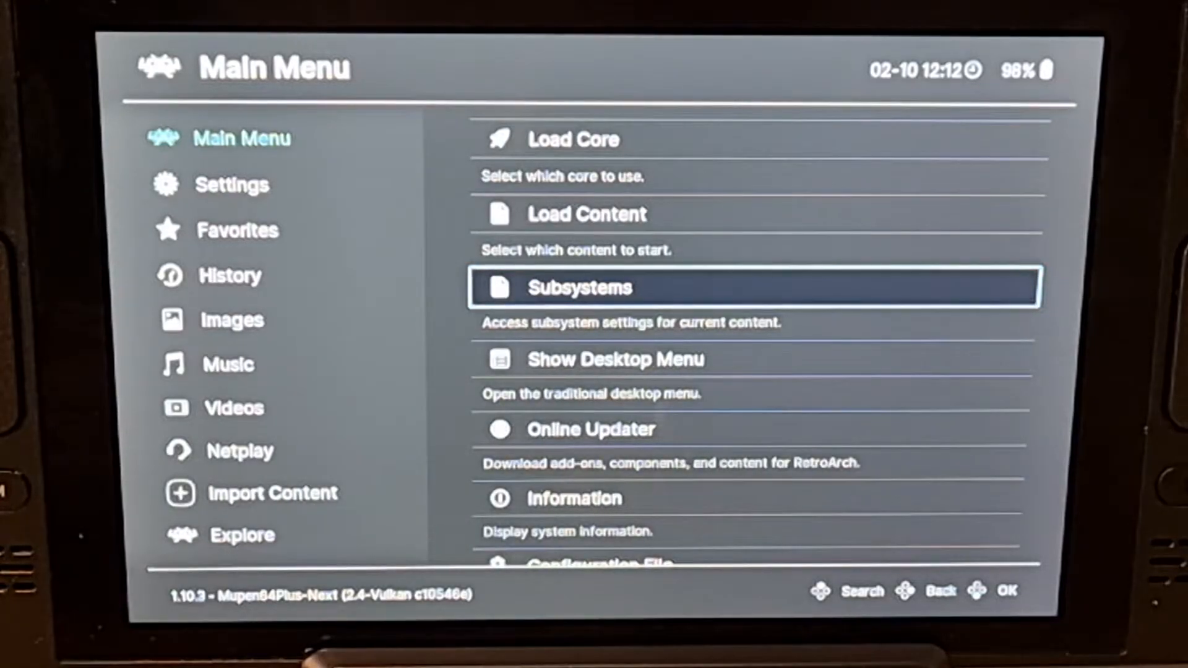
{"action": "left_click", "coordinate": [580, 287]}
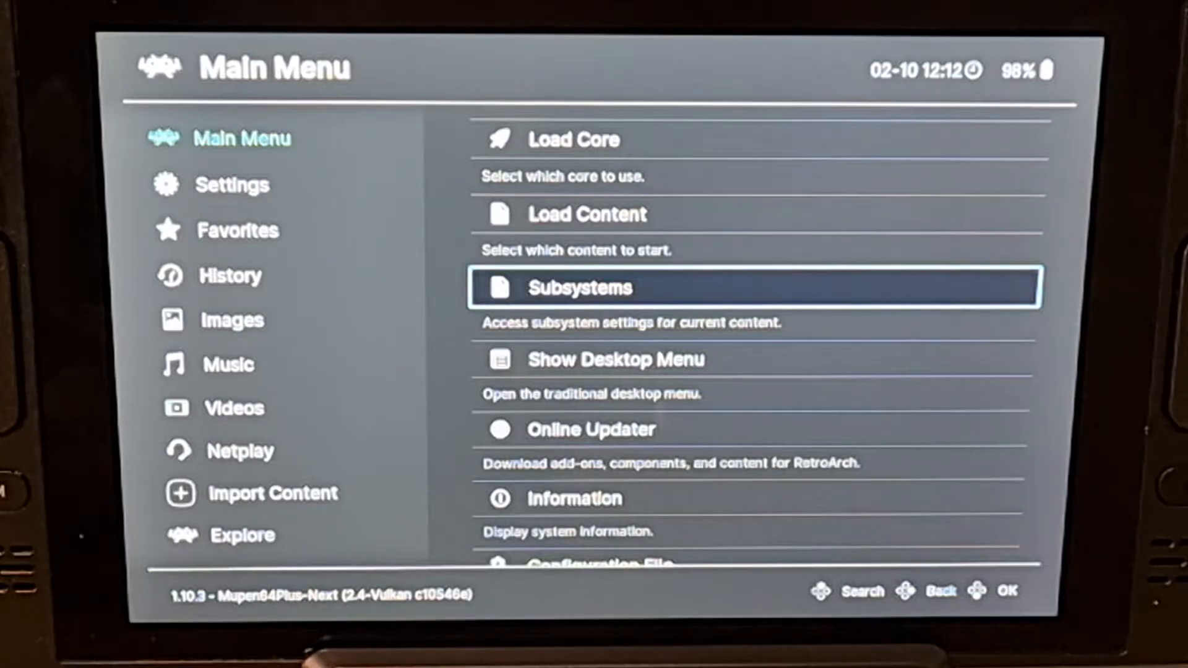
{"action": "left_click", "coordinate": [581, 287]}
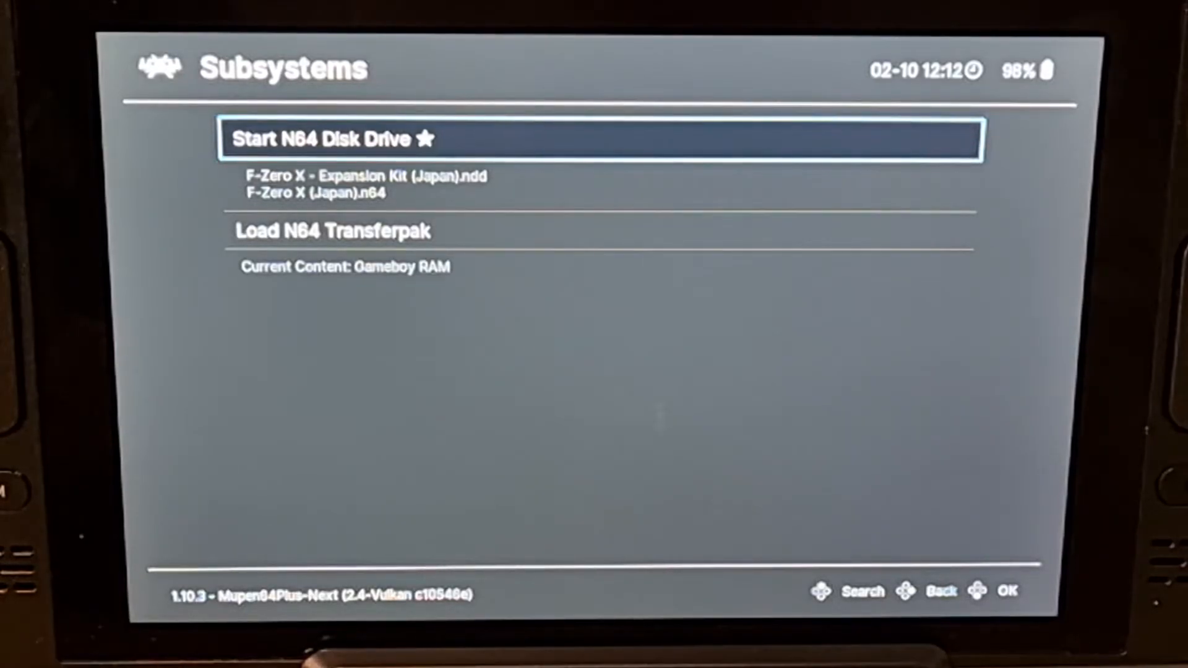
- Select Start N64 Disk Drive to boot F-Zero X with its Expansion Kit disk
{"action": "left_click", "coordinate": [598, 139]}
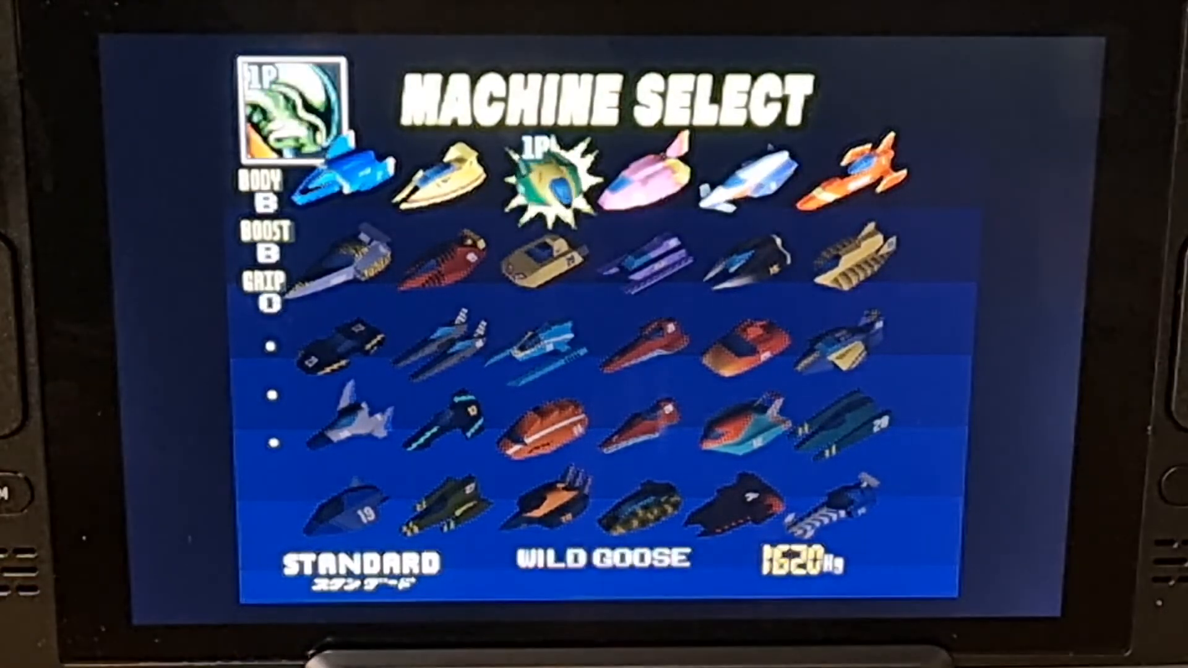
- Confirm a machine on Machine Select, race into lap 1 of 3, then pause with Start
{"action": "key", "text": "Left"}
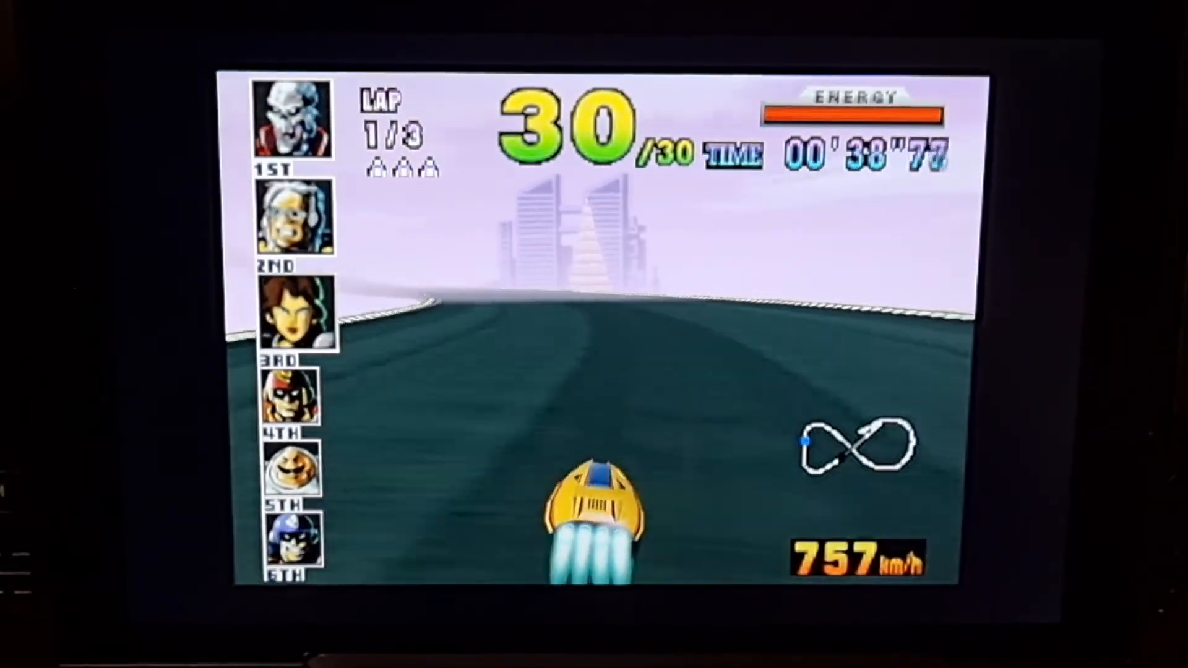
{"action": "key", "text": "start"}
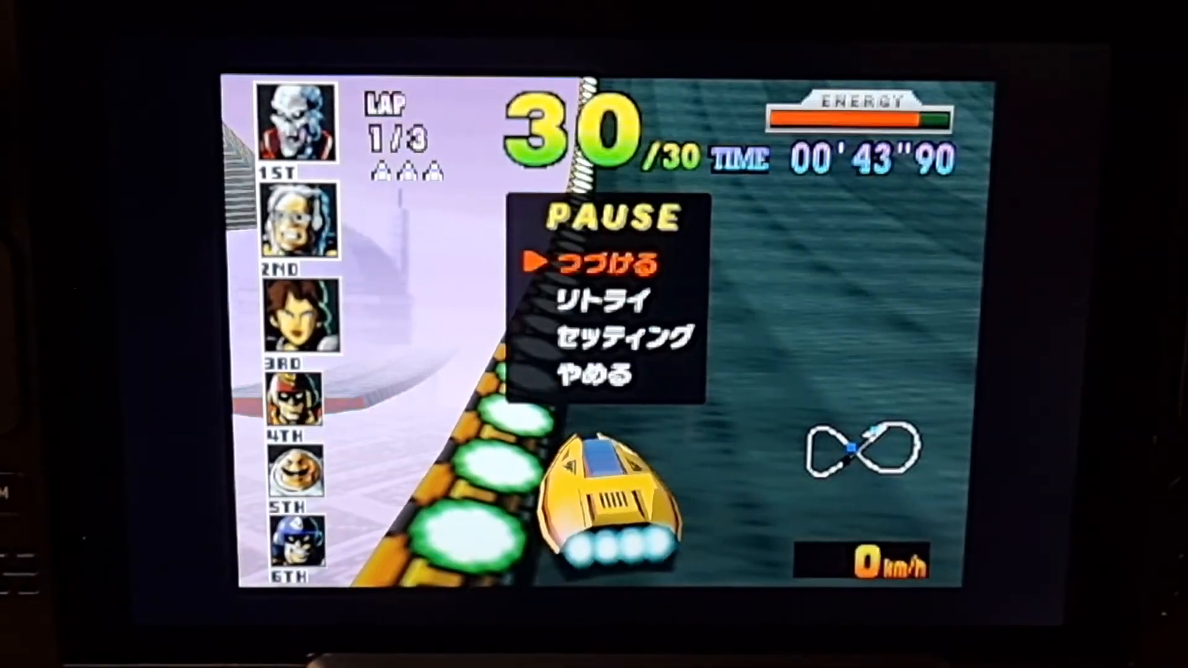